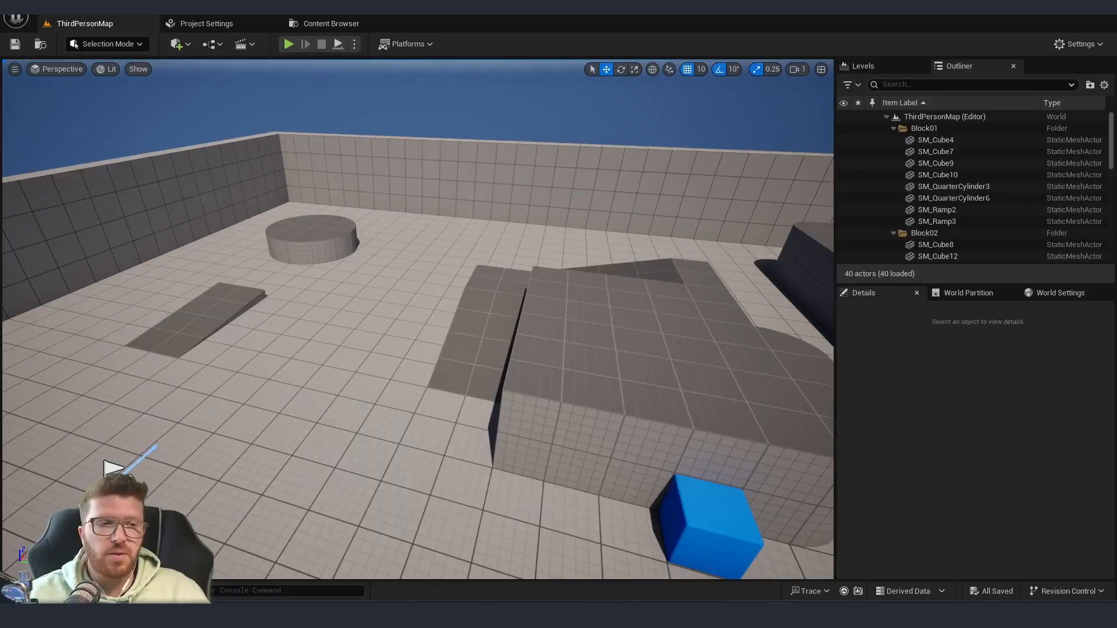
Place a basic Cube shape from Quickly Add into the middle of the level
click(177, 43)
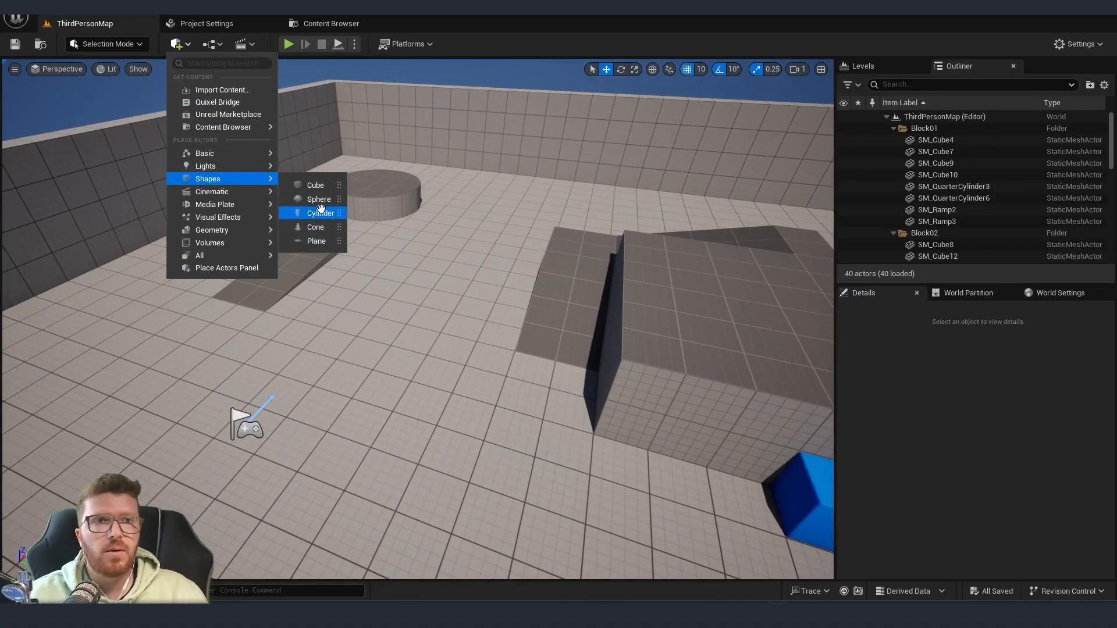
click(315, 184)
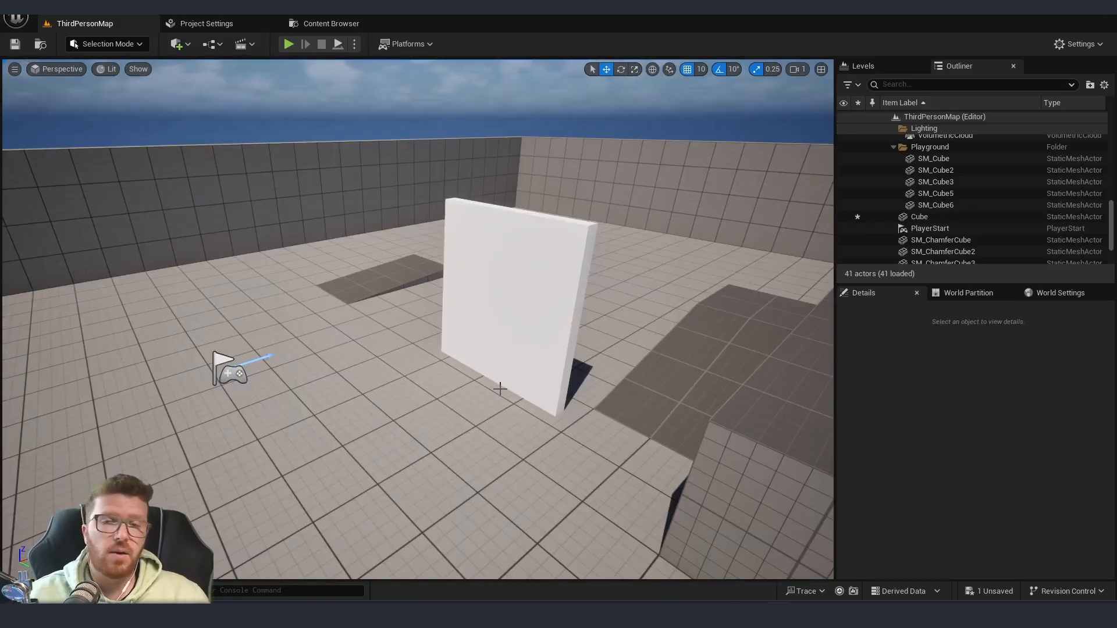
Create a new Material asset named MM_CameraFade and open it in the material editor
click(34, 391)
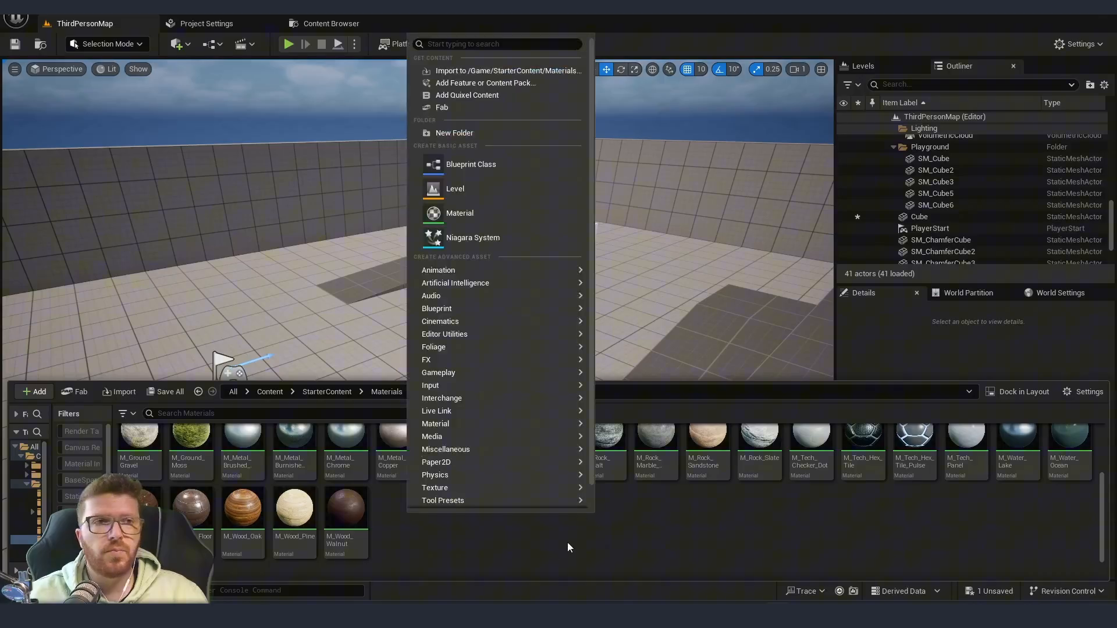
mouse_move(460, 213)
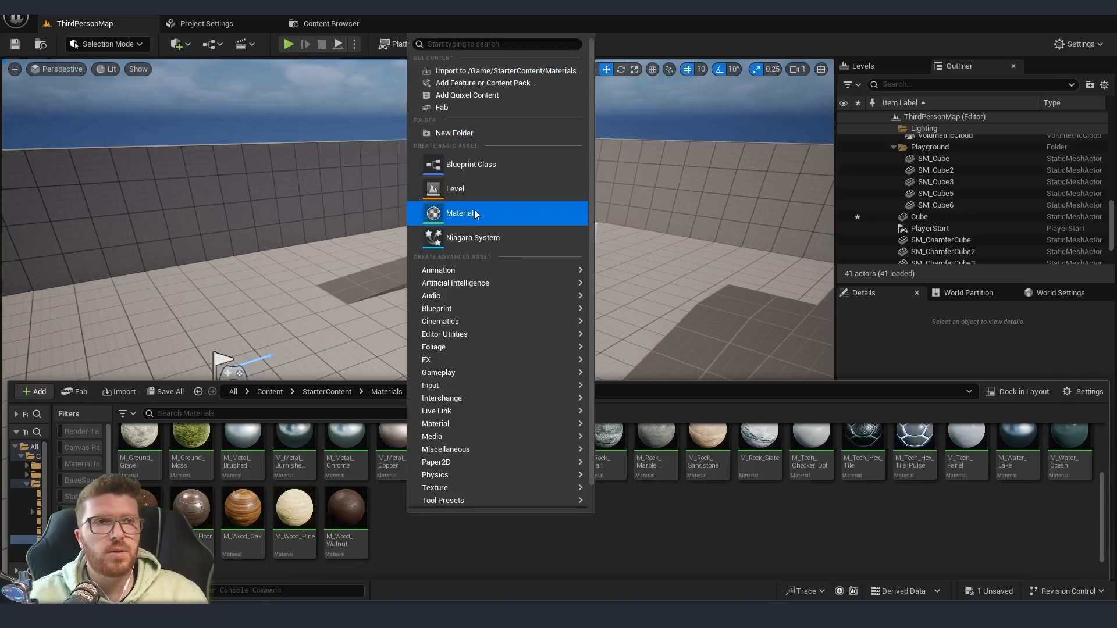
click(460, 213)
text(meraFace)
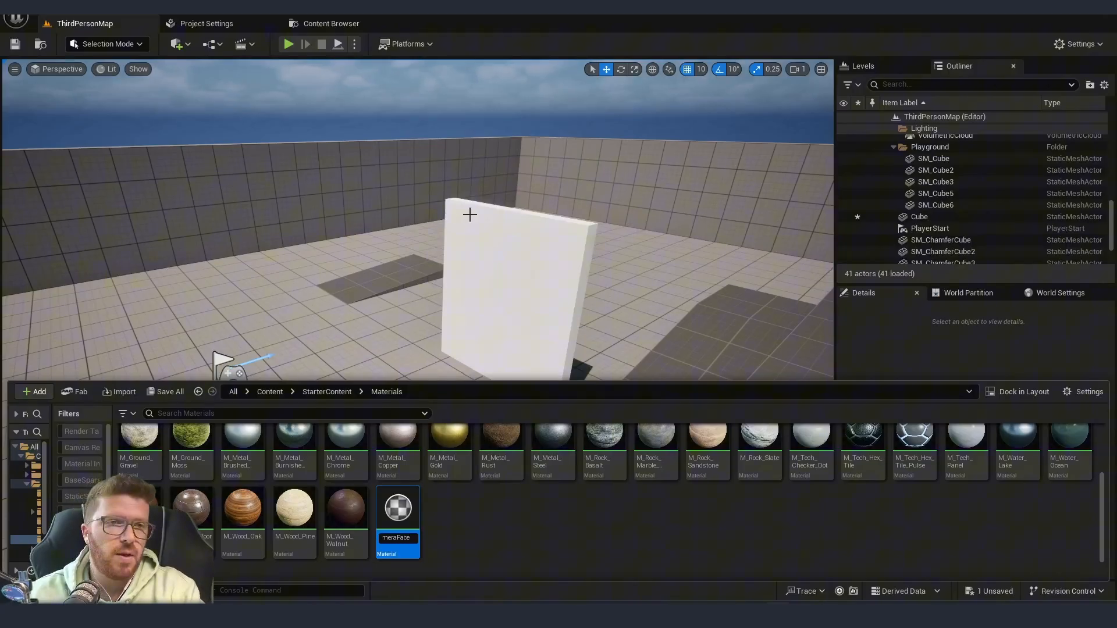
double_click(397, 508)
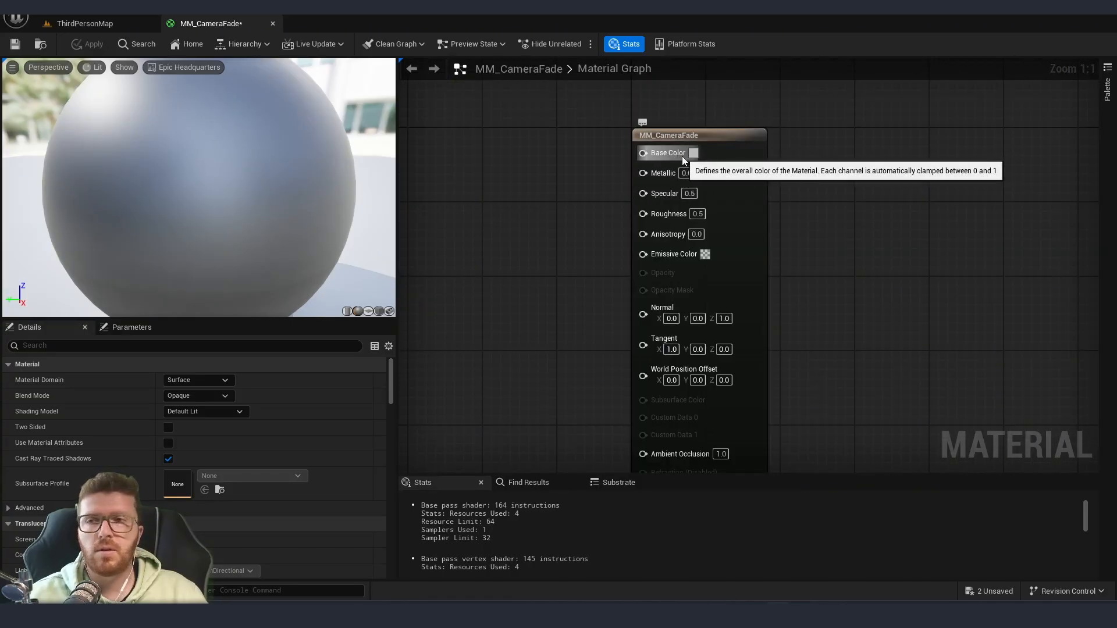
mouse_move(559, 184)
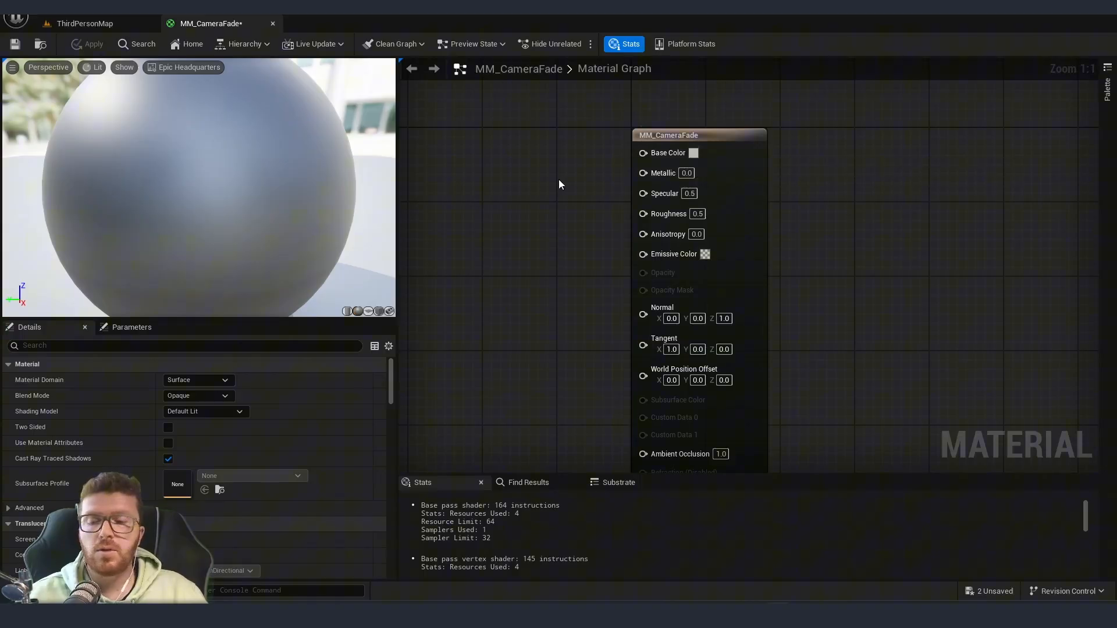
mouse_move(545, 193)
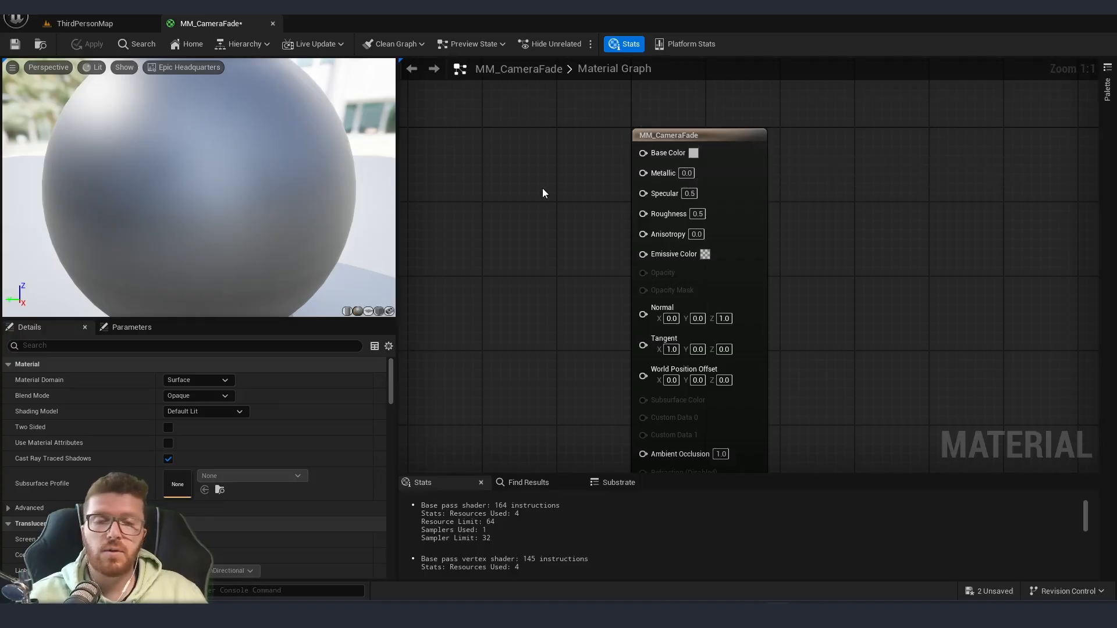
mouse_move(550, 177)
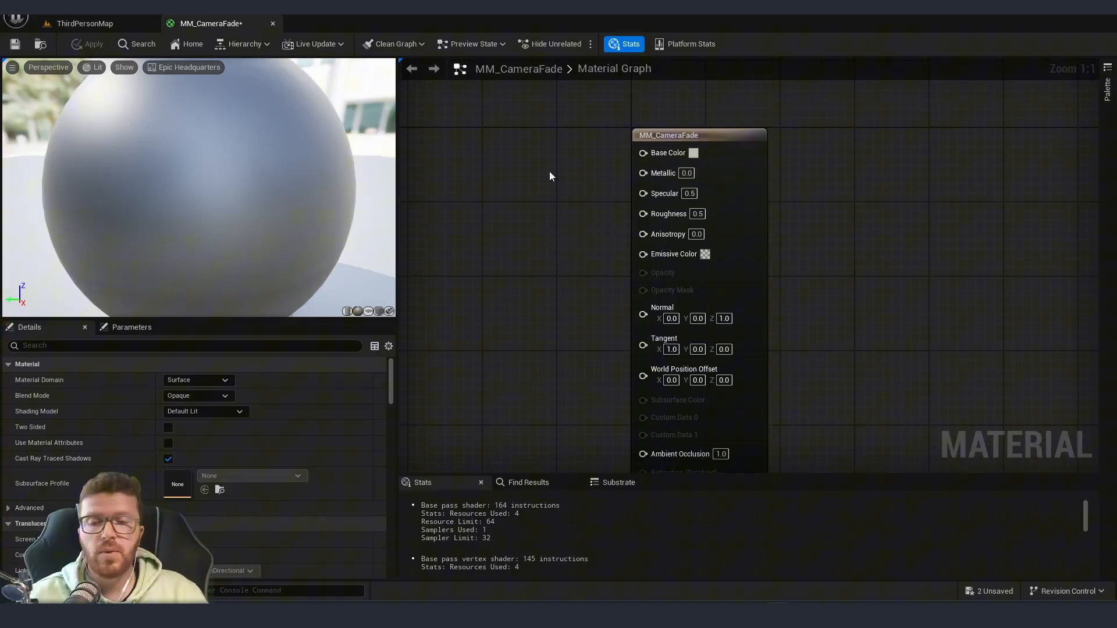
mouse_move(539, 159)
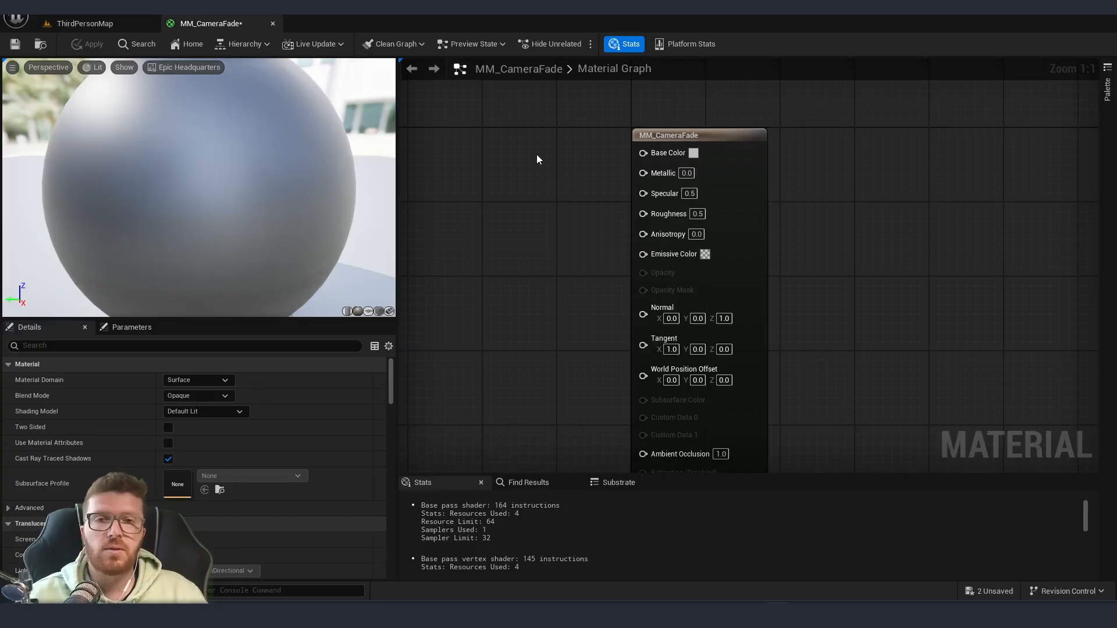
mouse_move(489, 161)
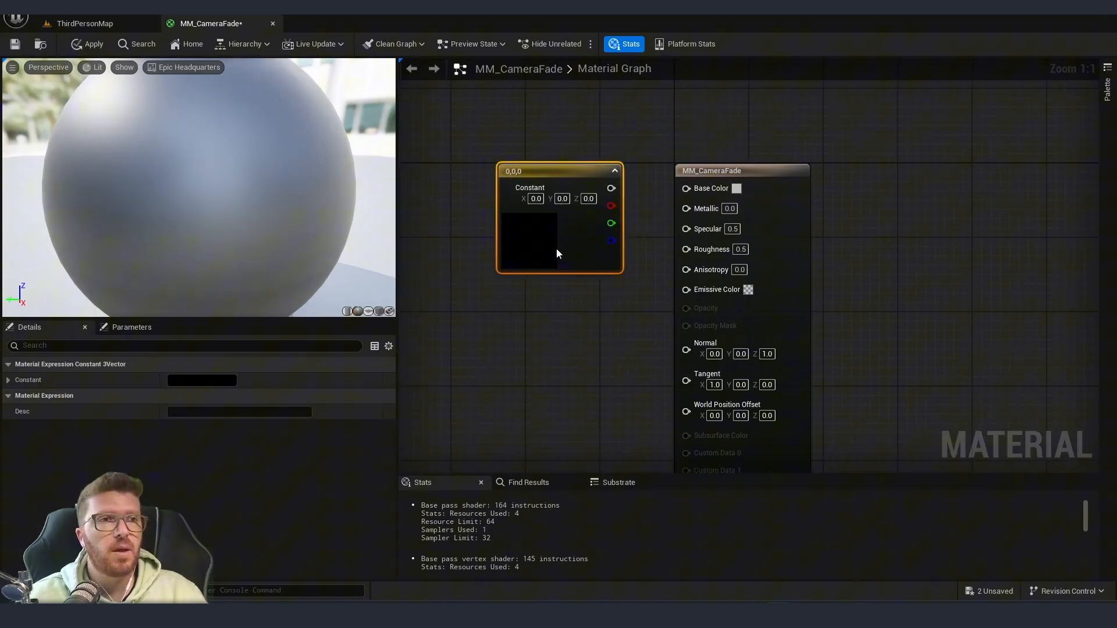
Set the Constant3Vector colour to near white in the Color Picker
click(201, 379)
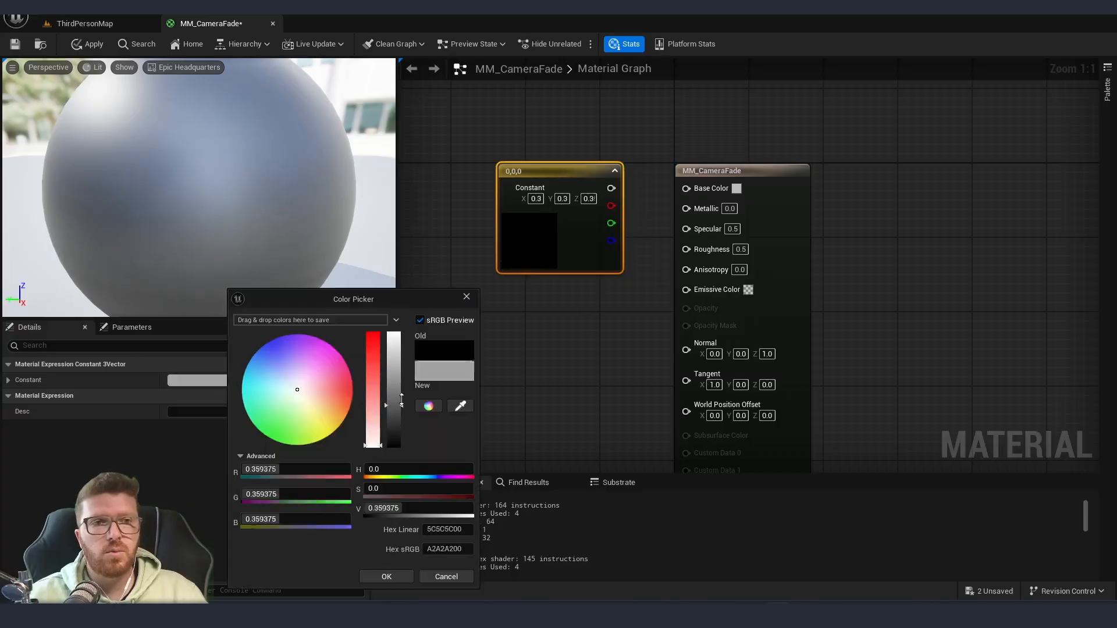
click(386, 576)
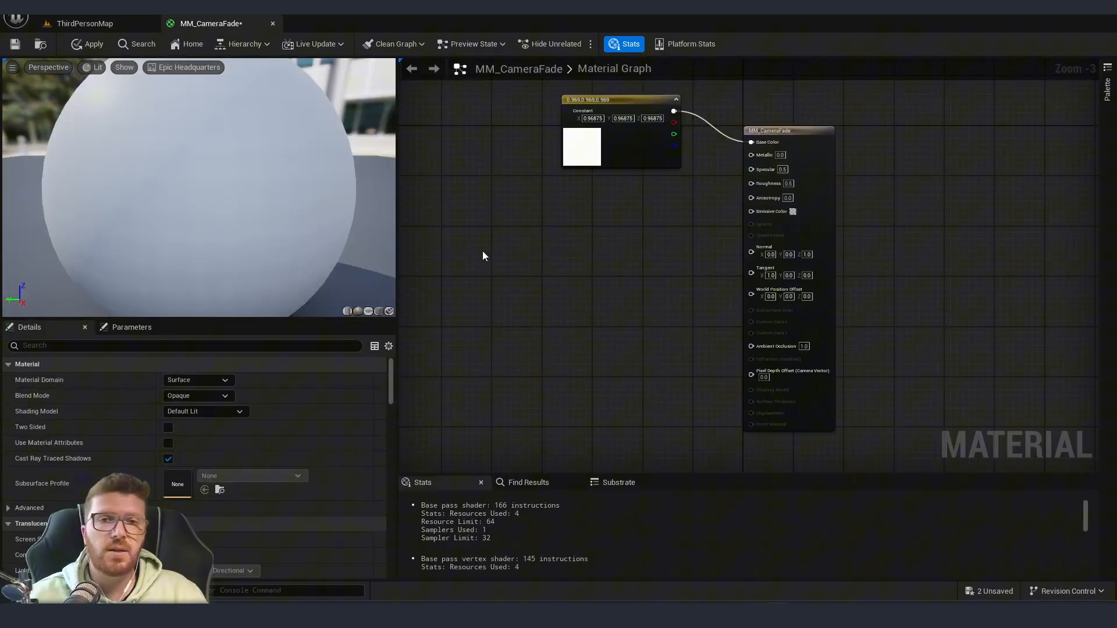
mouse_move(485, 263)
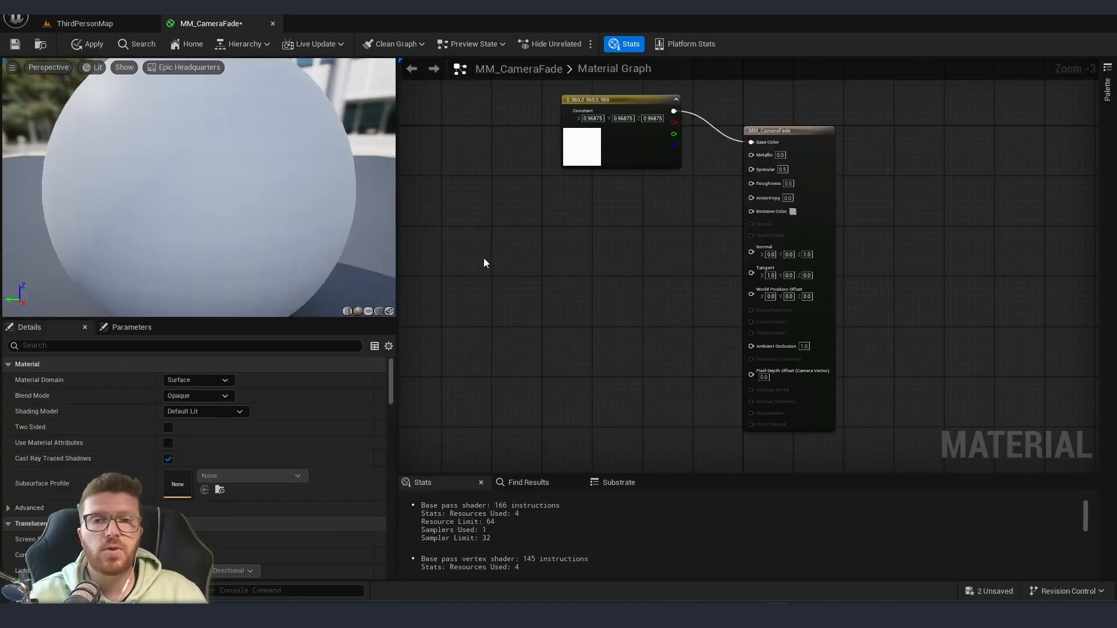
Subtract Absolute World Position from Camera Position and feed the result into a Length node
right_click(484, 250)
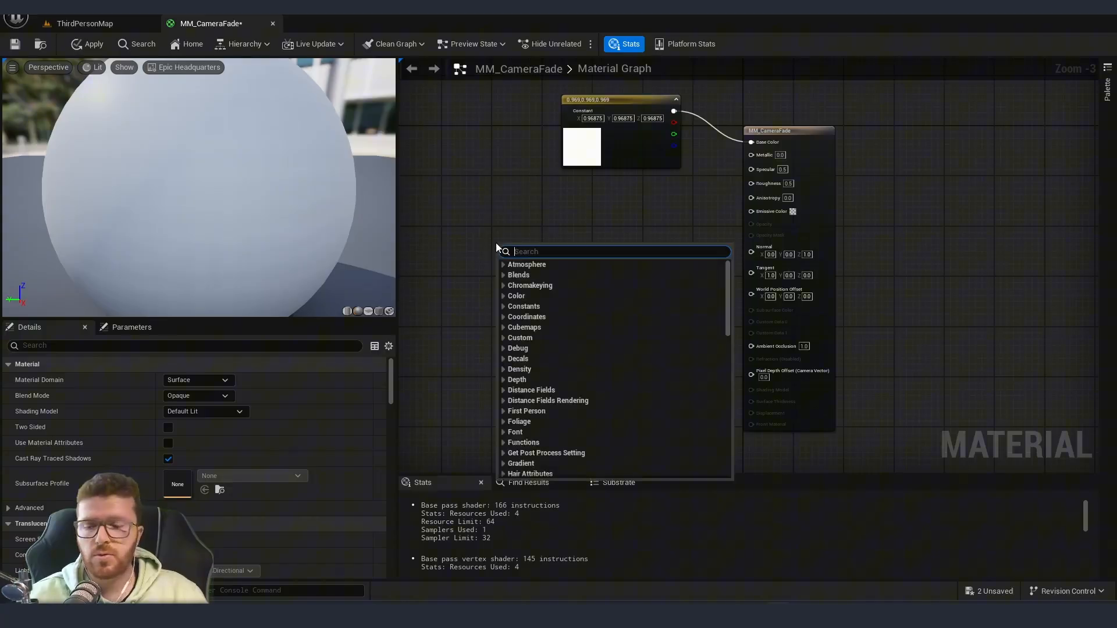
text(camerapo)
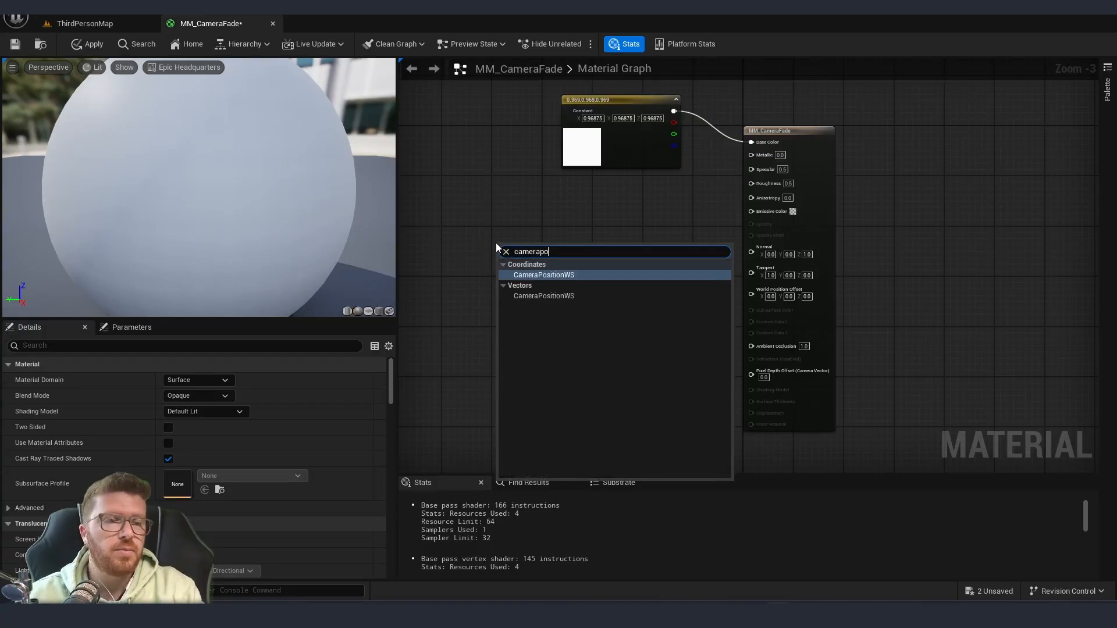
click(544, 274)
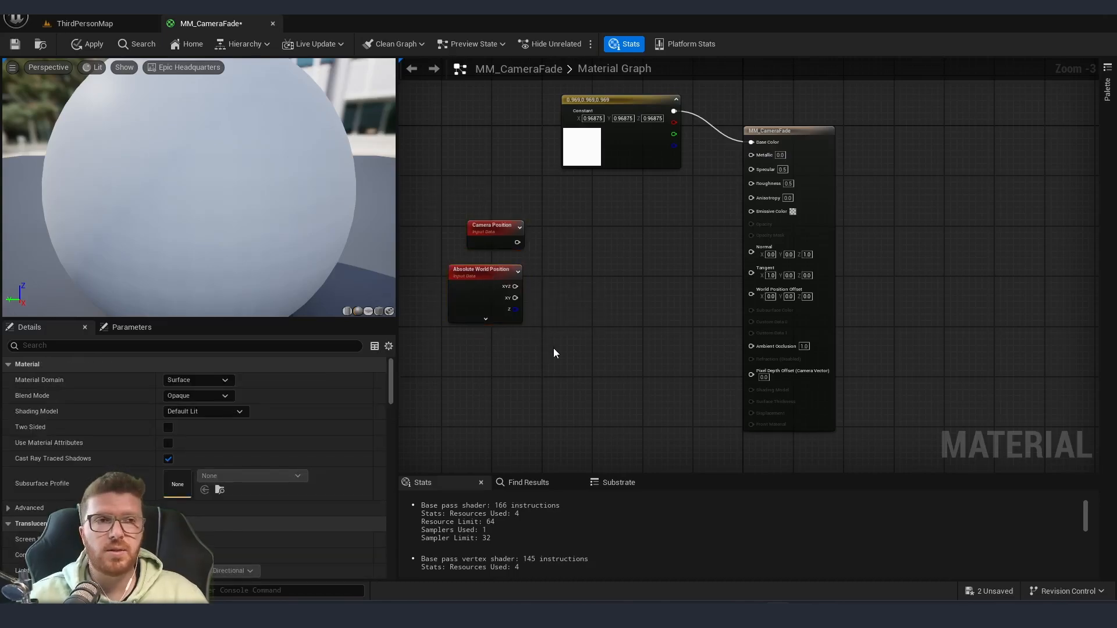
mouse_move(520, 260)
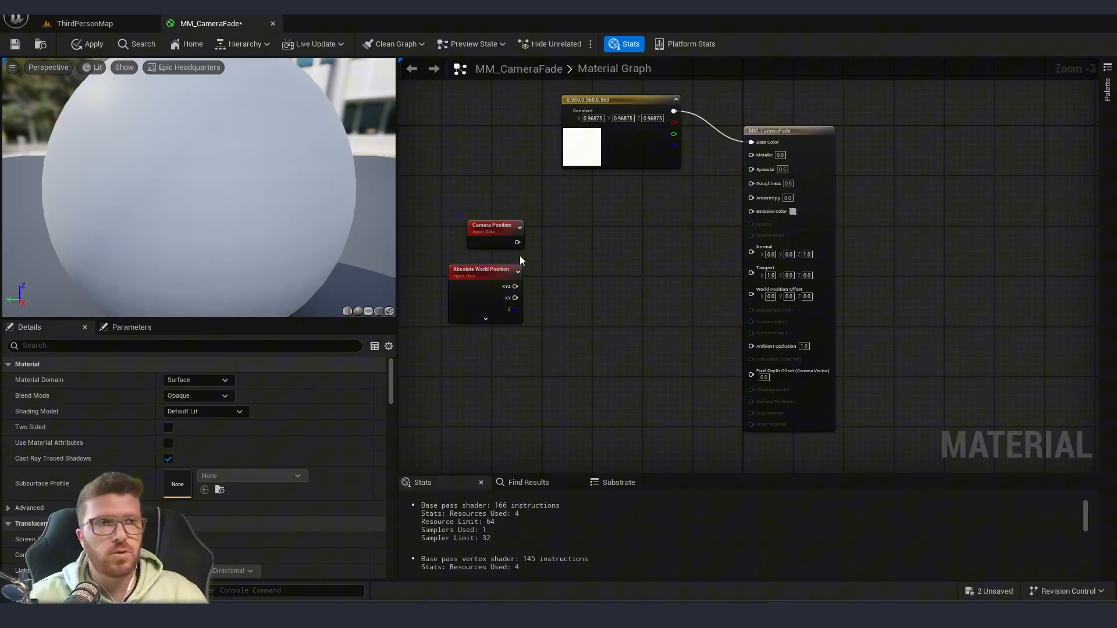
click(492, 228)
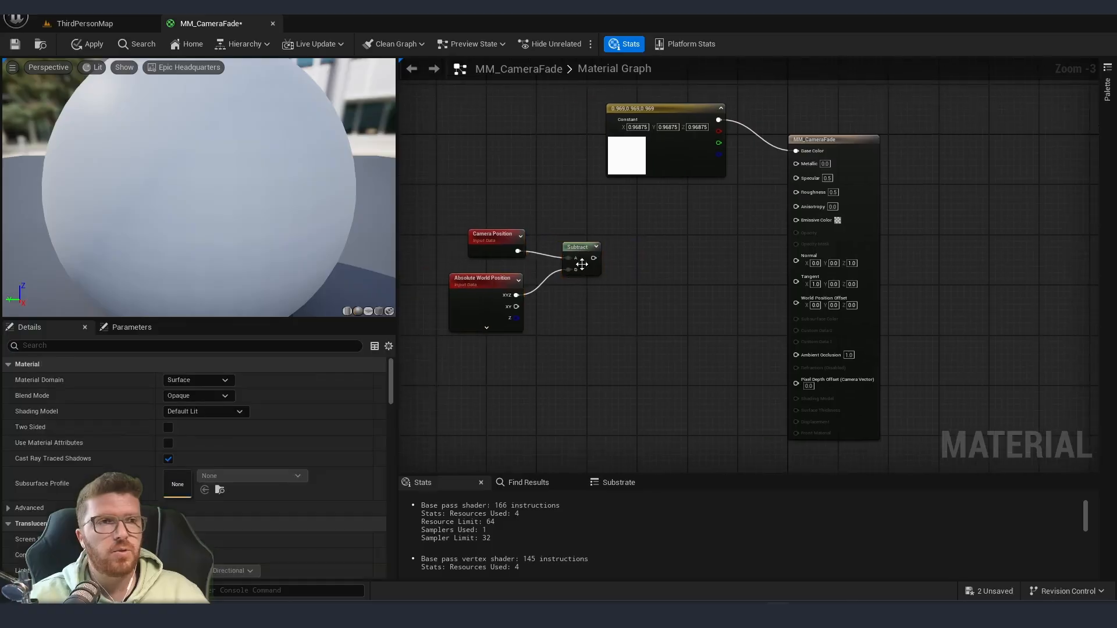
click(563, 241)
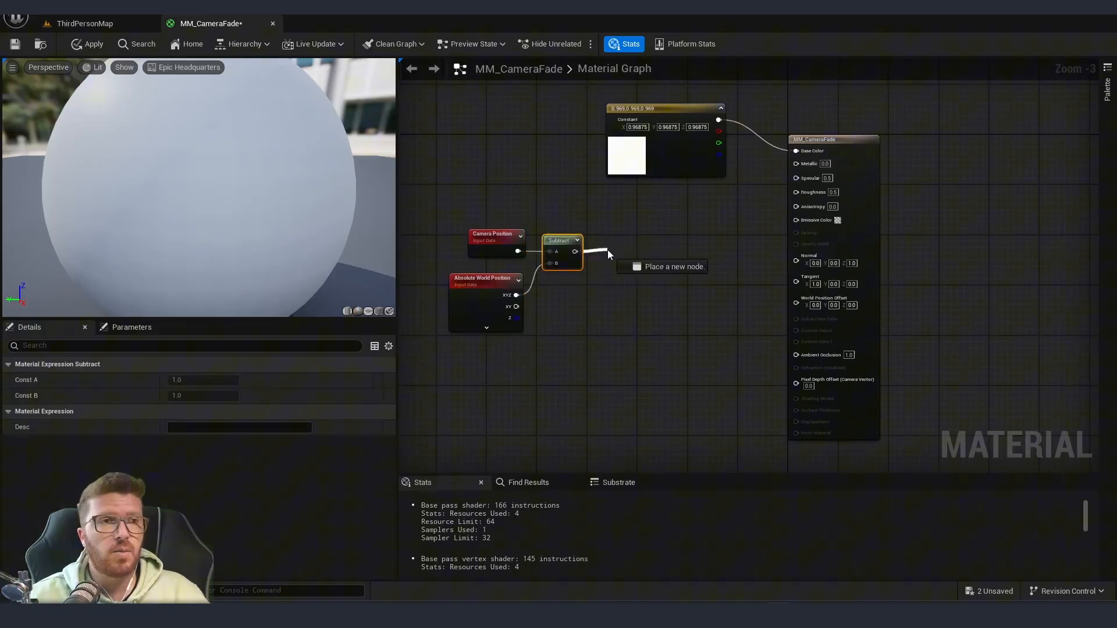
click(609, 254)
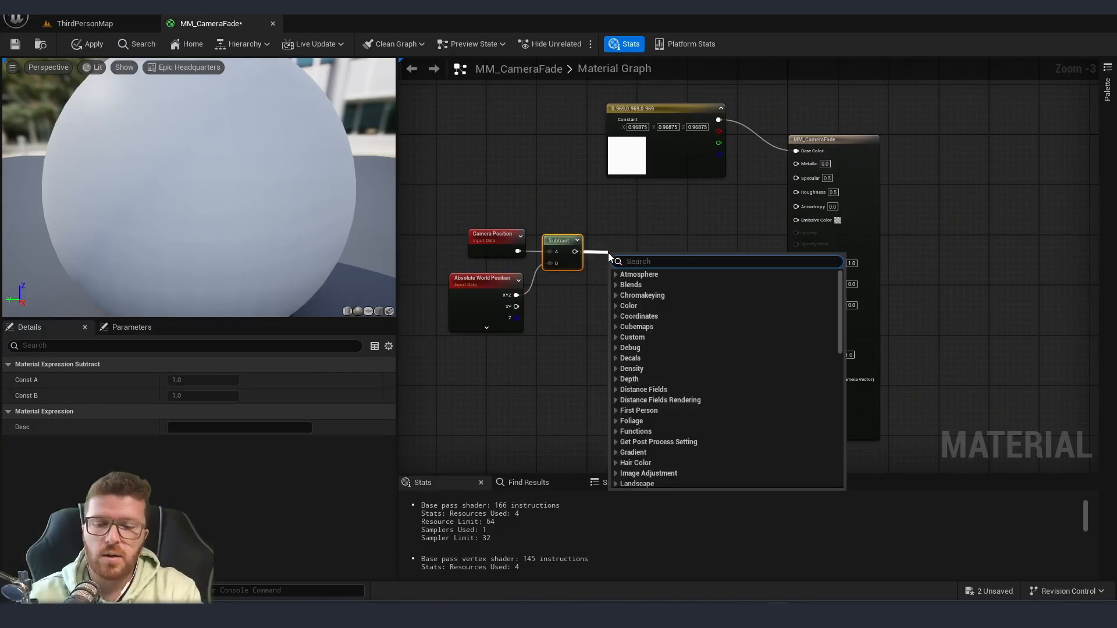
click(639, 274)
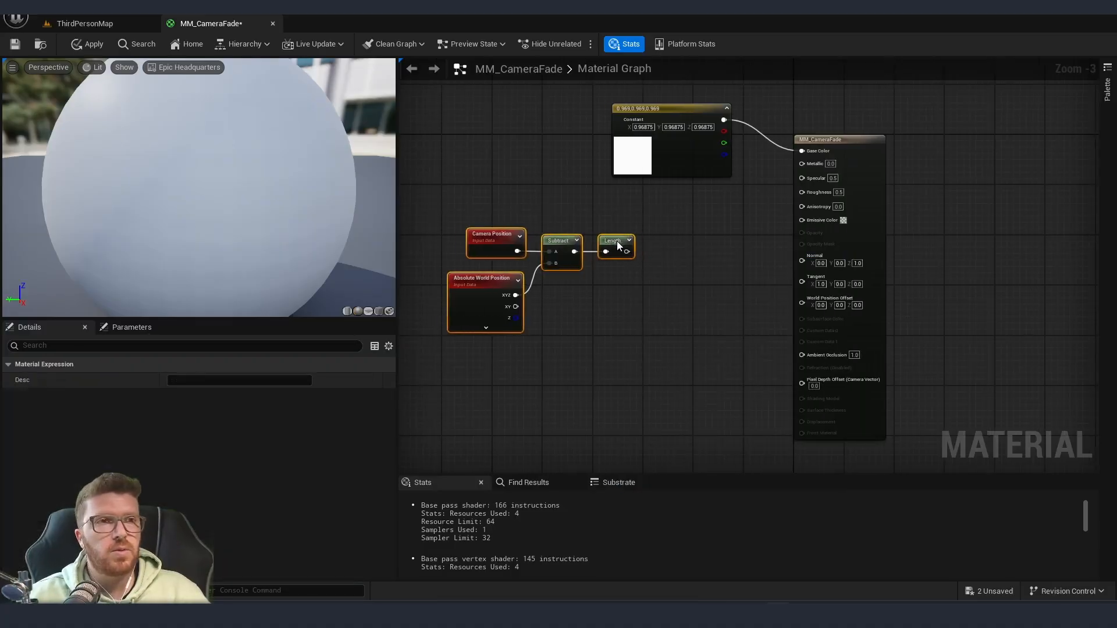
mouse_move(612, 241)
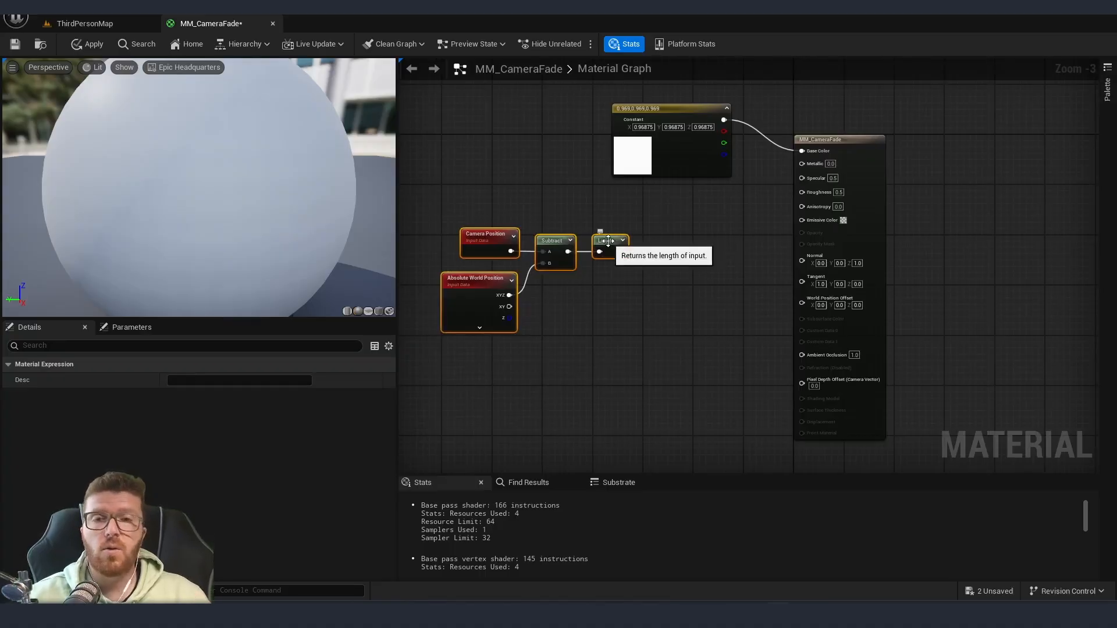
click(561, 334)
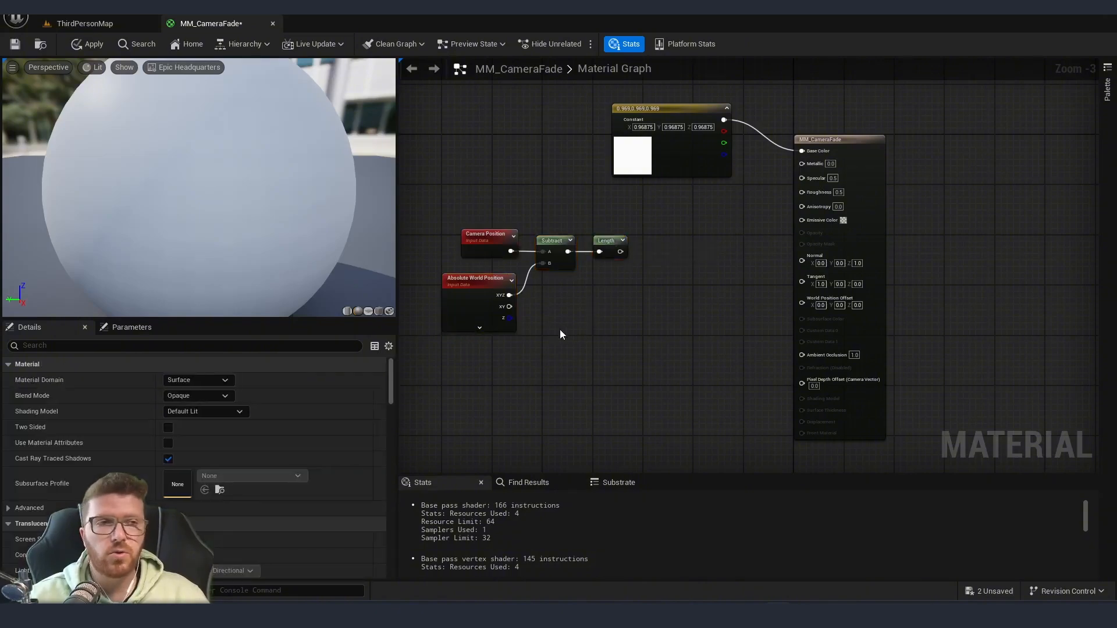
Convert the constant into a Fade Distance parameter of 200 and subtract it from Length
right_click(584, 340)
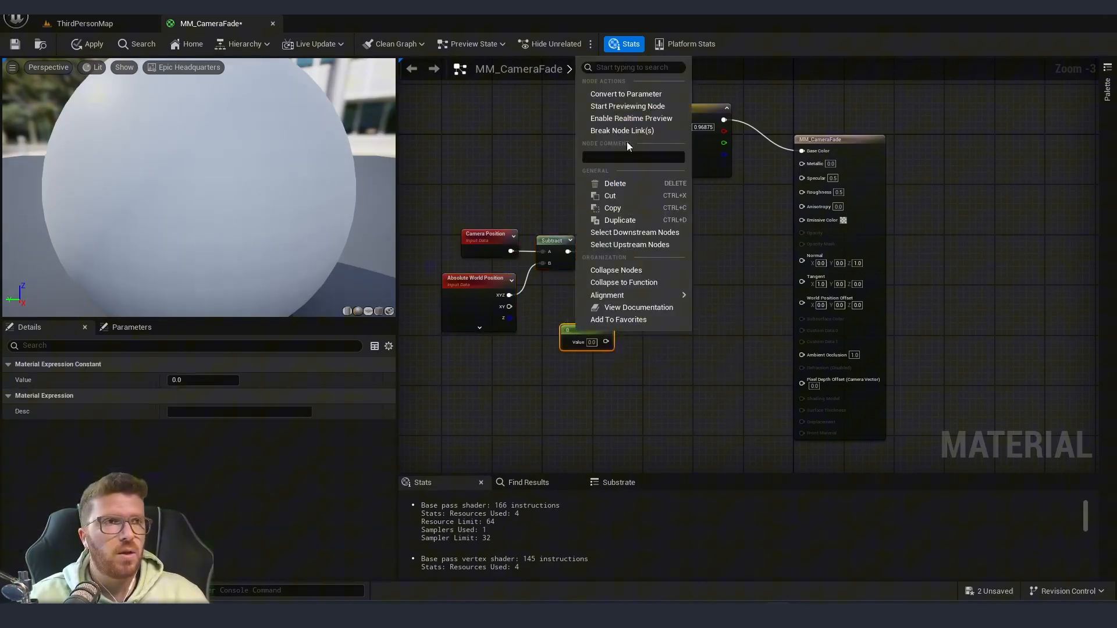
click(624, 93)
text(Fade Distance)
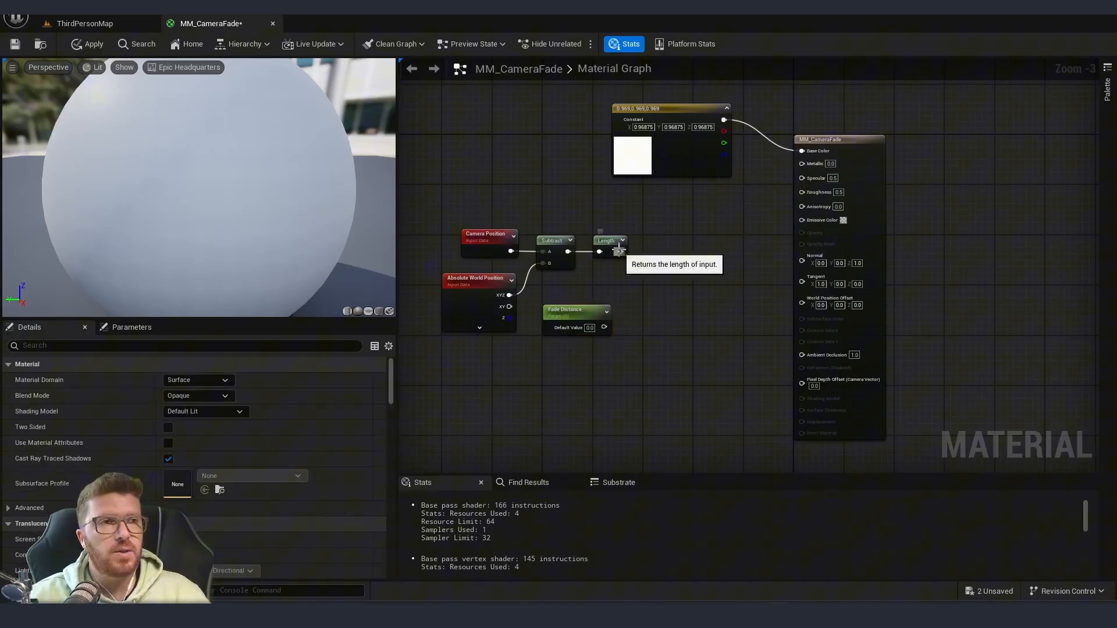
click(554, 240)
text(200)
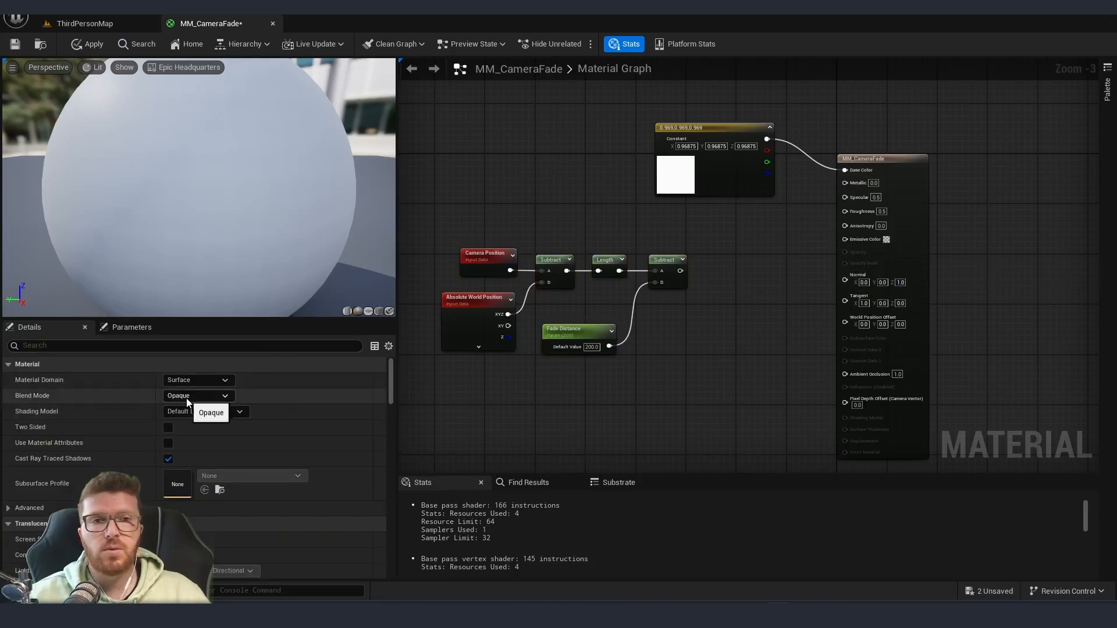
Switch MM_CameraFade's Blend Mode to Masked and go back to the level
click(198, 395)
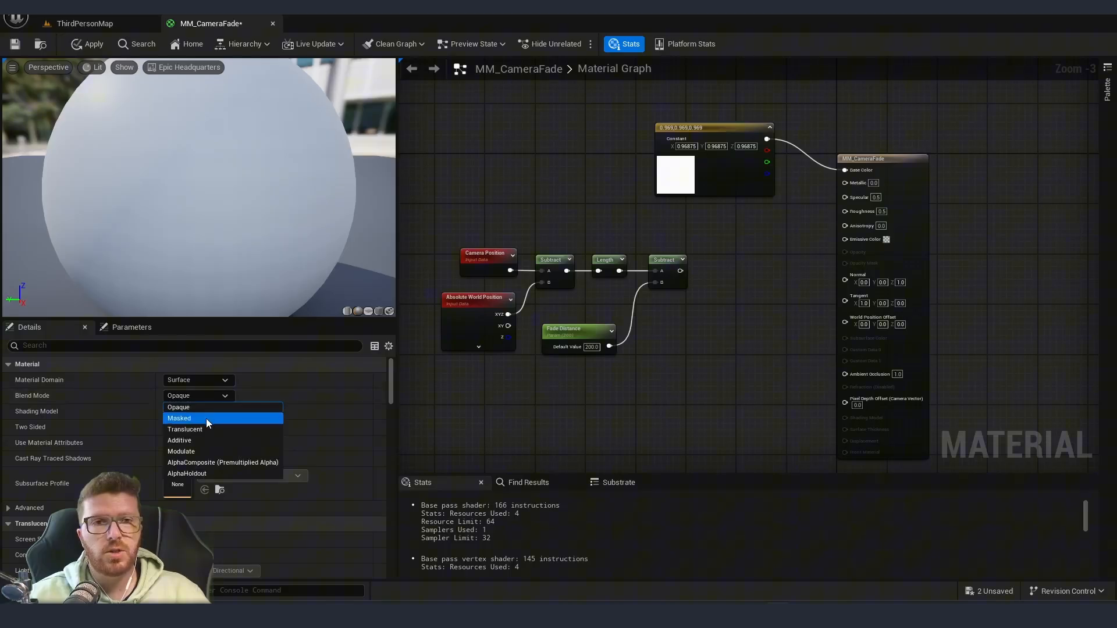
click(178, 418)
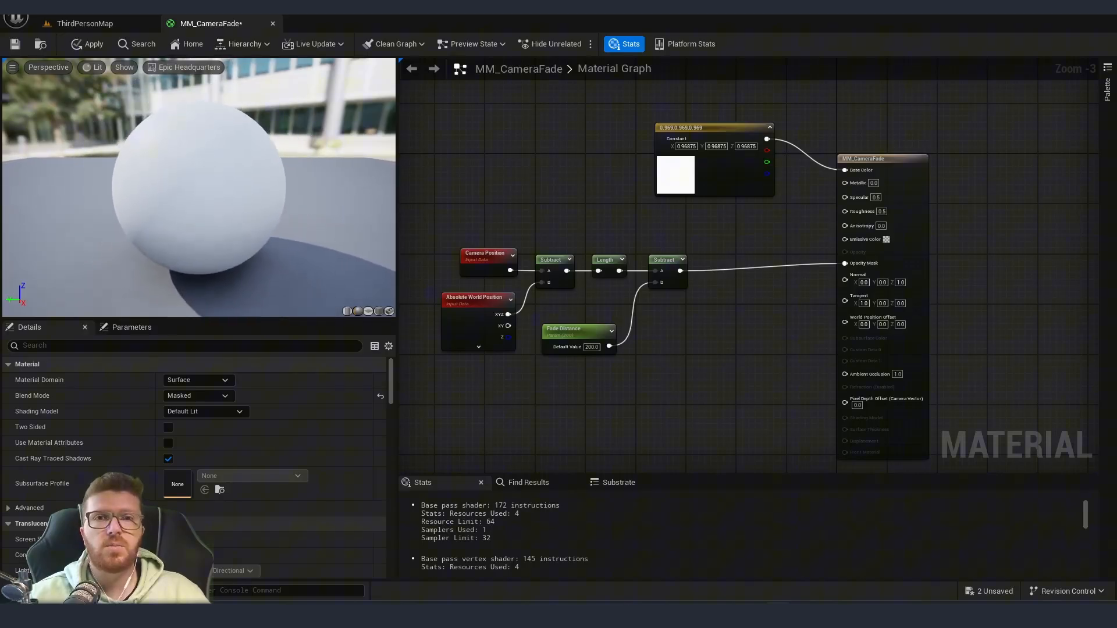
click(88, 43)
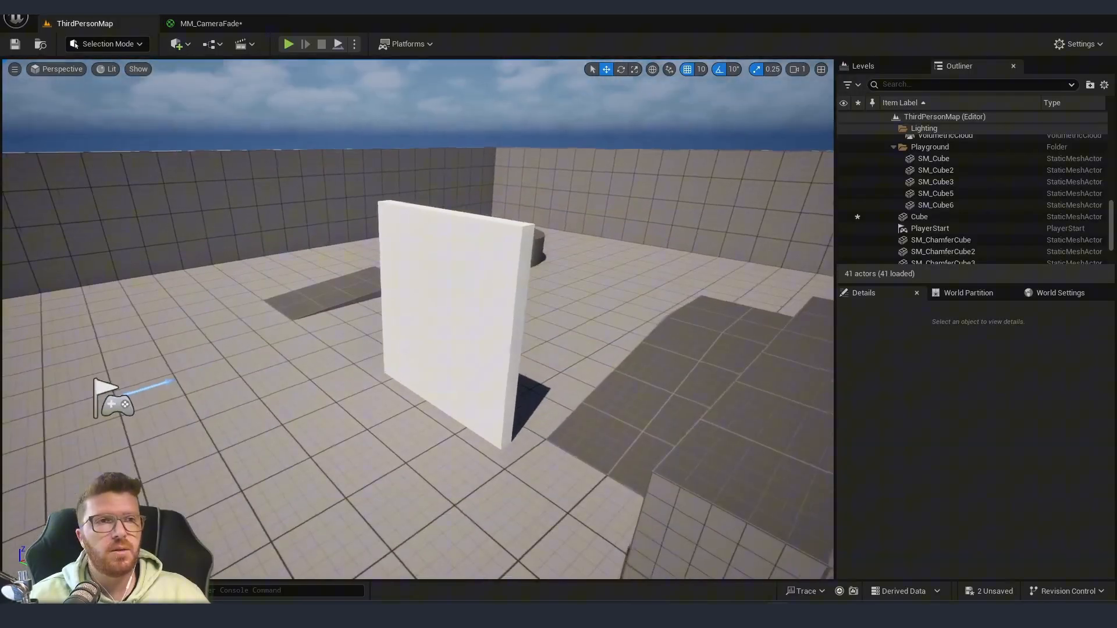
click(456, 299)
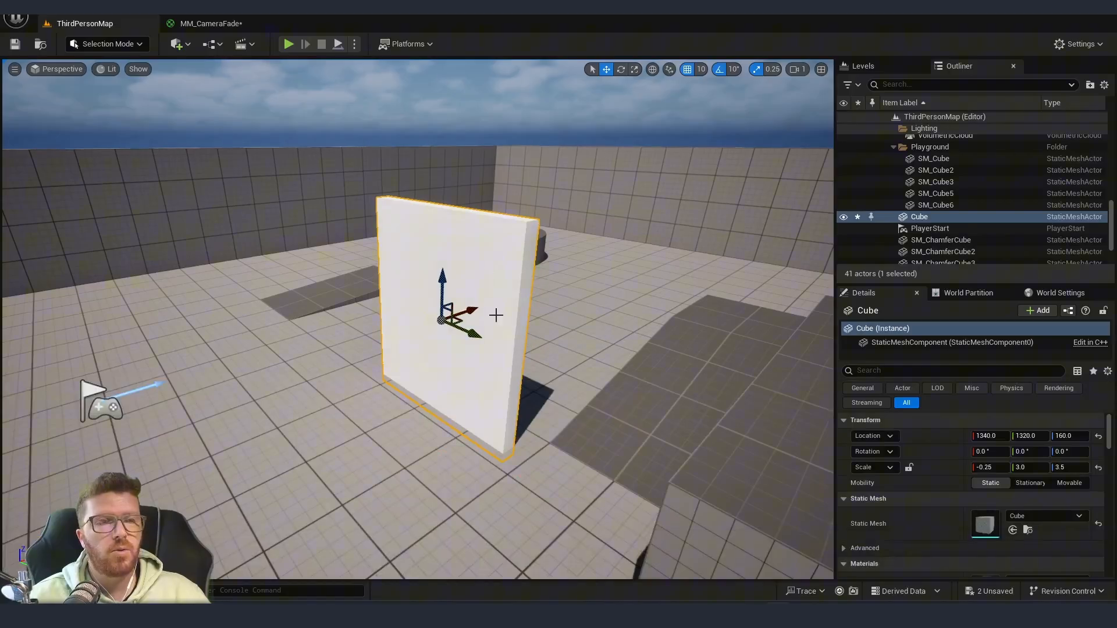
click(289, 43)
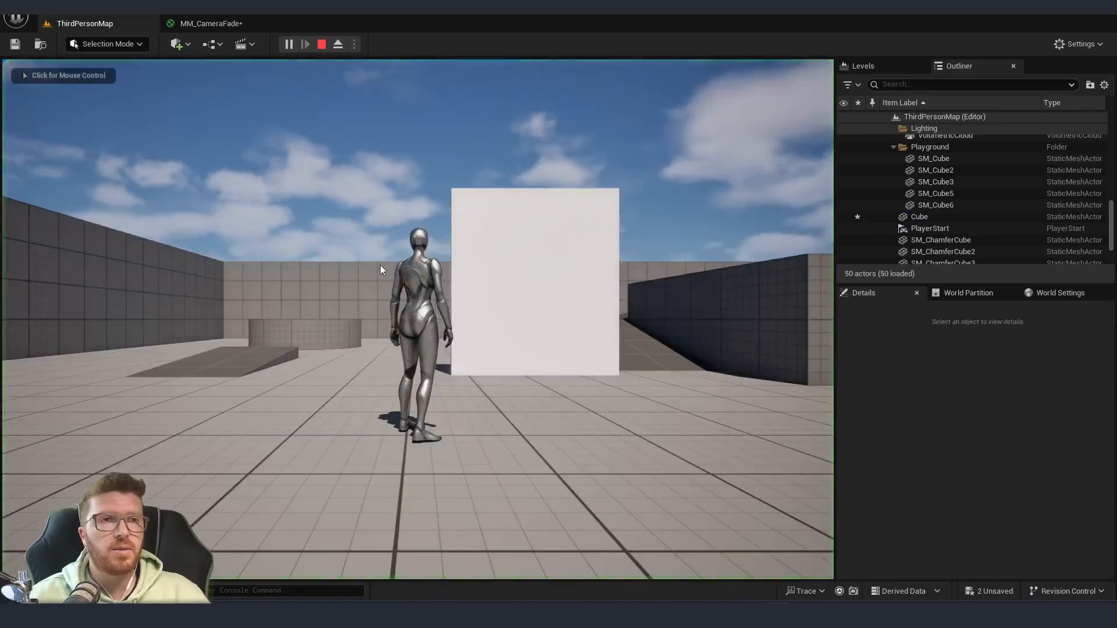
click(305, 45)
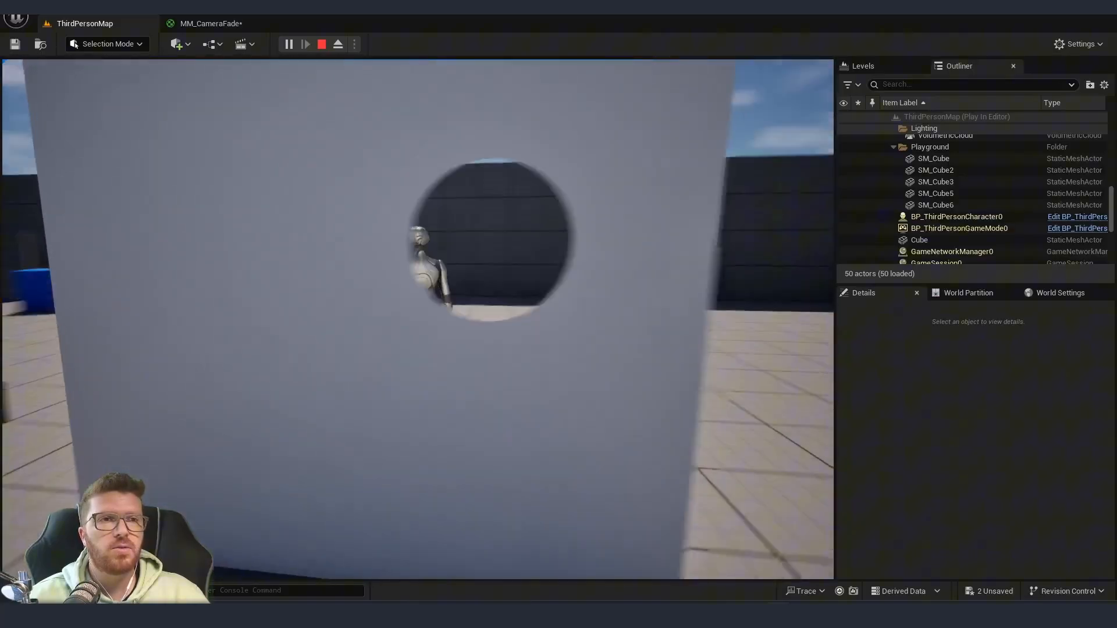
click(321, 44)
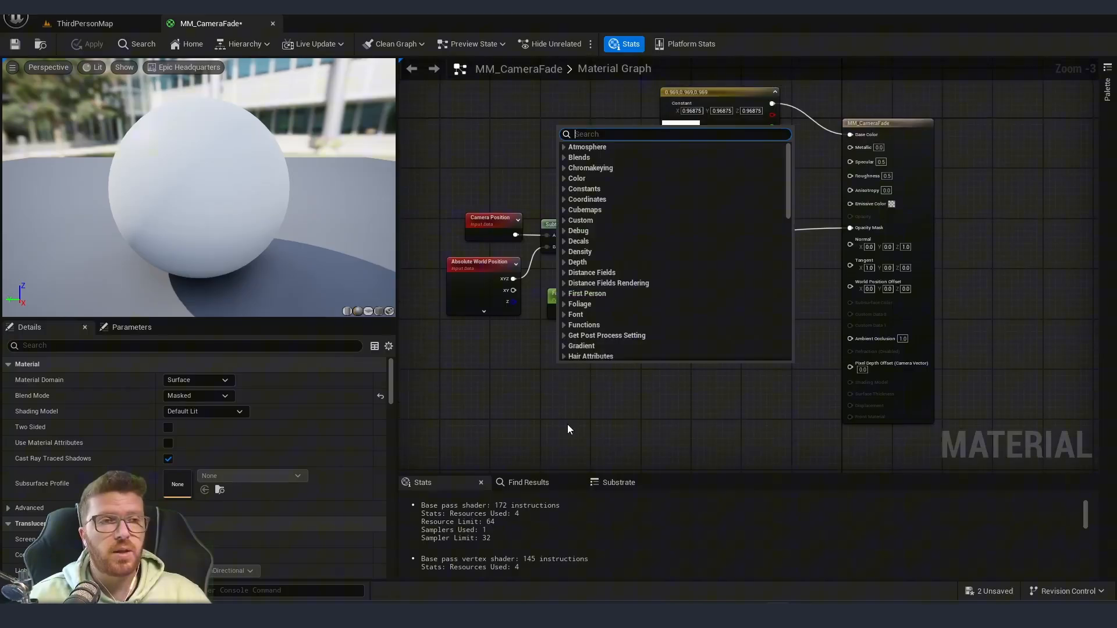
Add a Texture Sample node and convert it to a parameter named 'Fade Texture'
text(te)
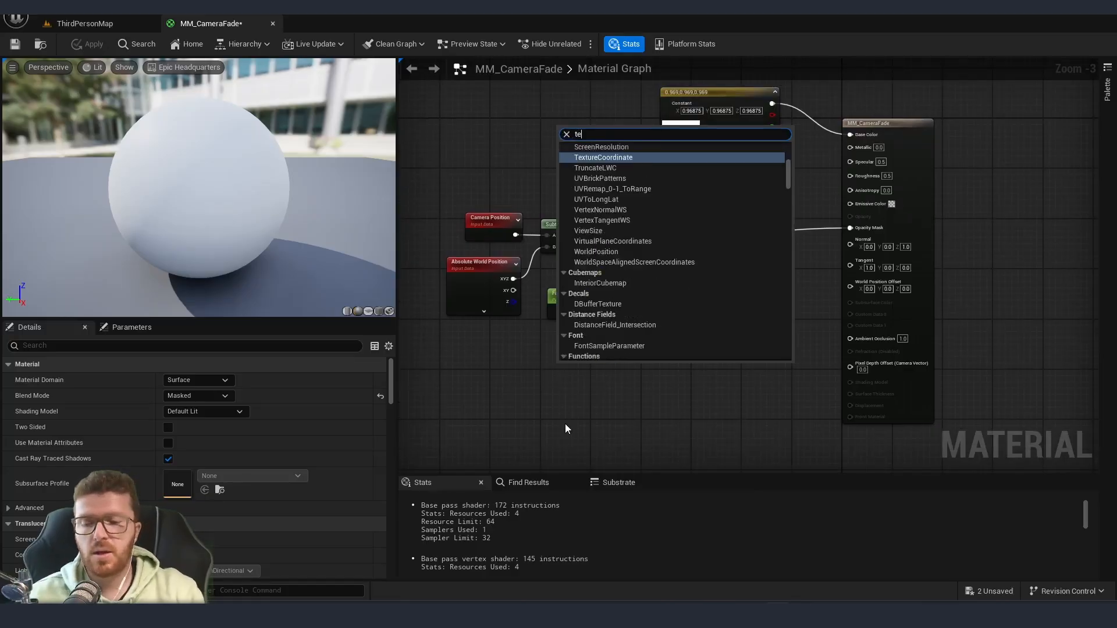
click(603, 158)
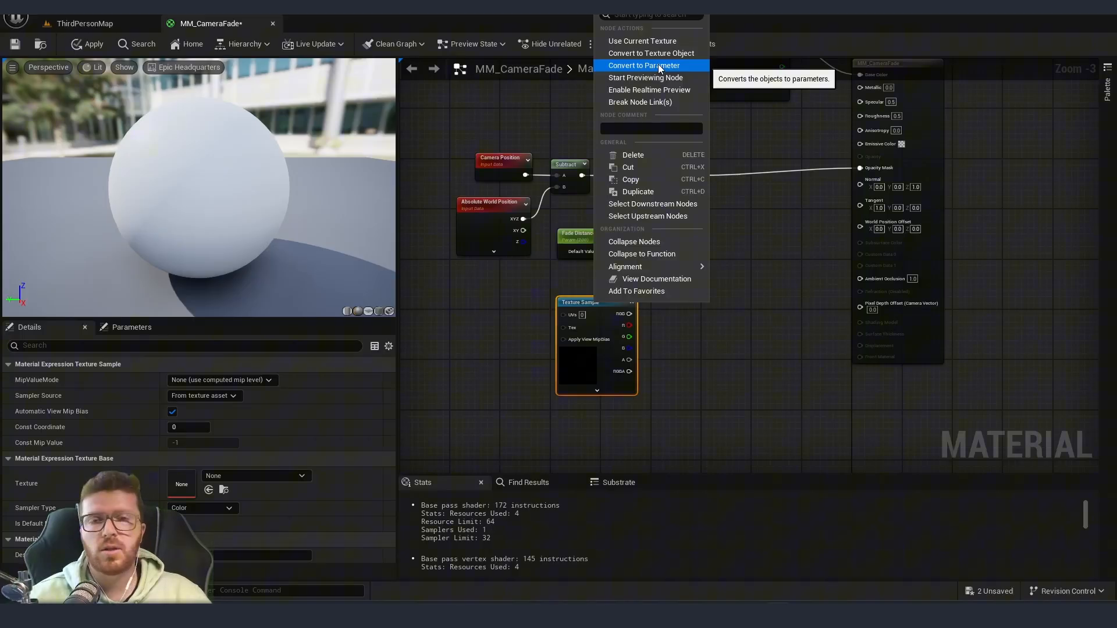
click(649, 65)
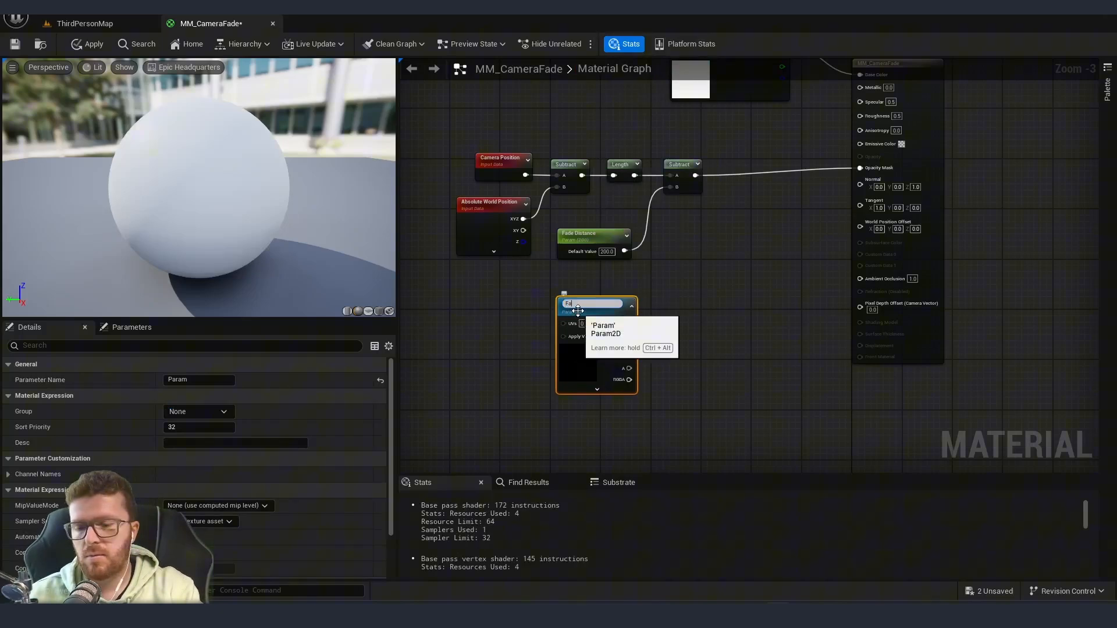
text(Fade Texture)
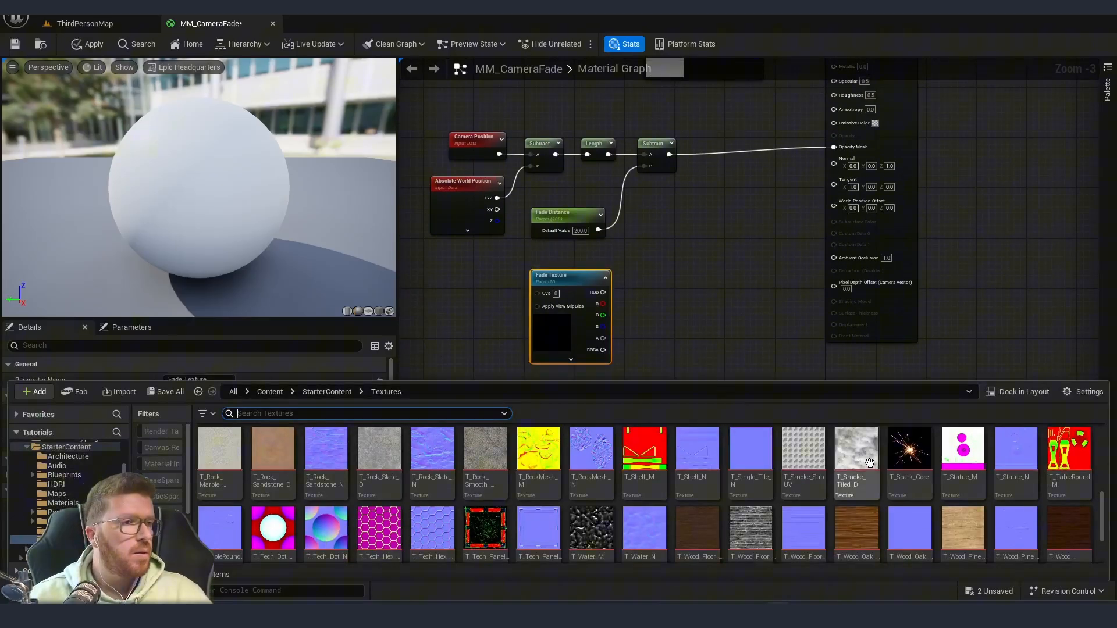
Assign T_Smoke_Tiled_D to Fade Texture and wire it into the opacity fade
click(856, 450)
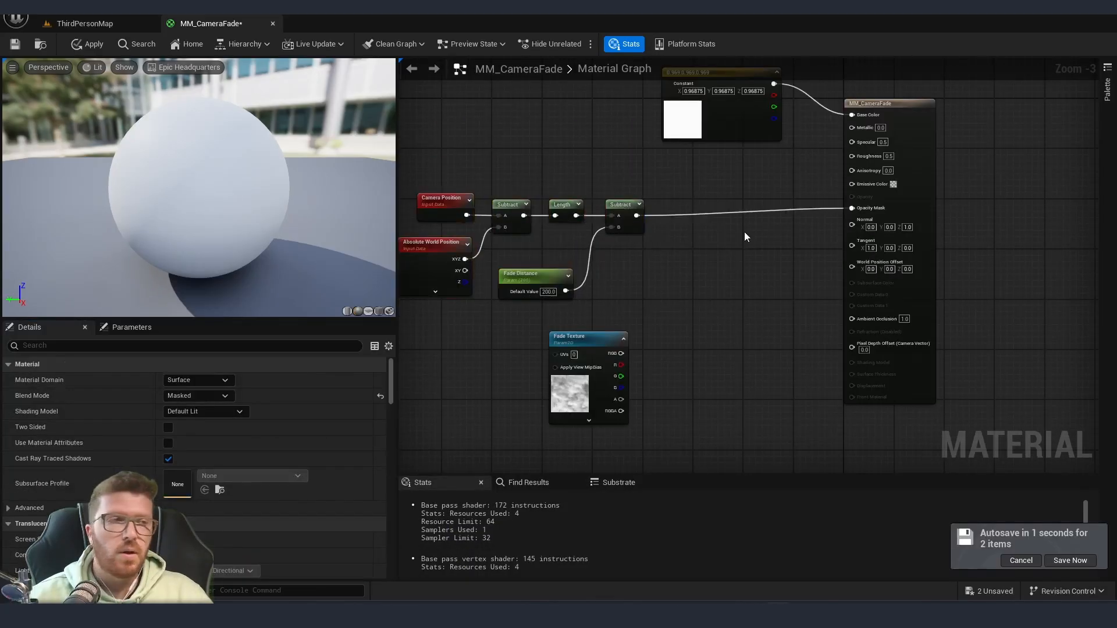
click(758, 217)
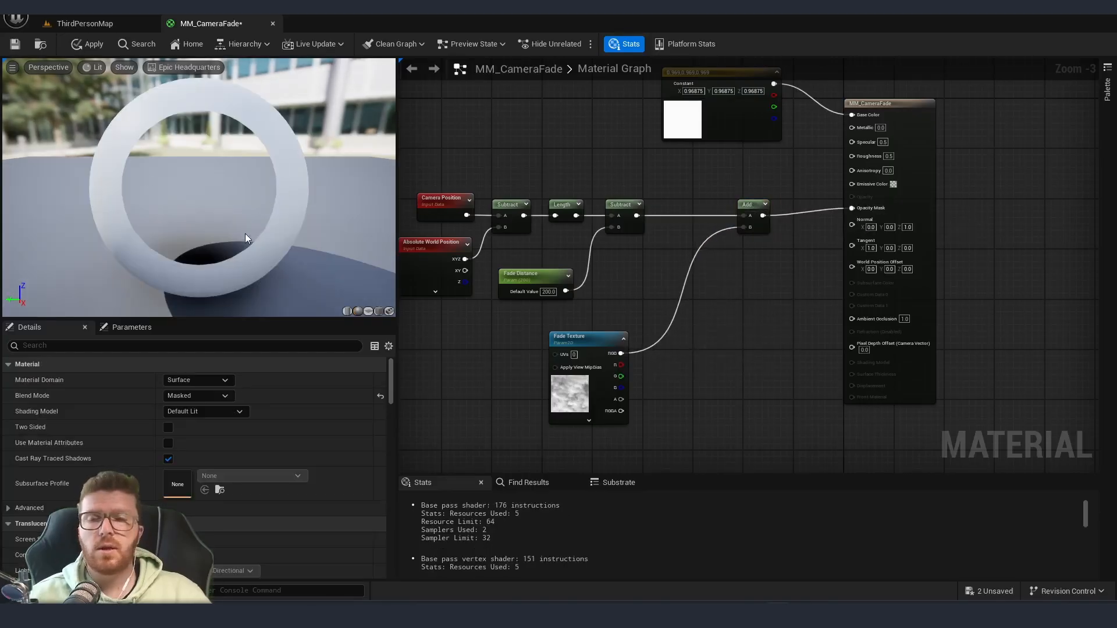
click(530, 335)
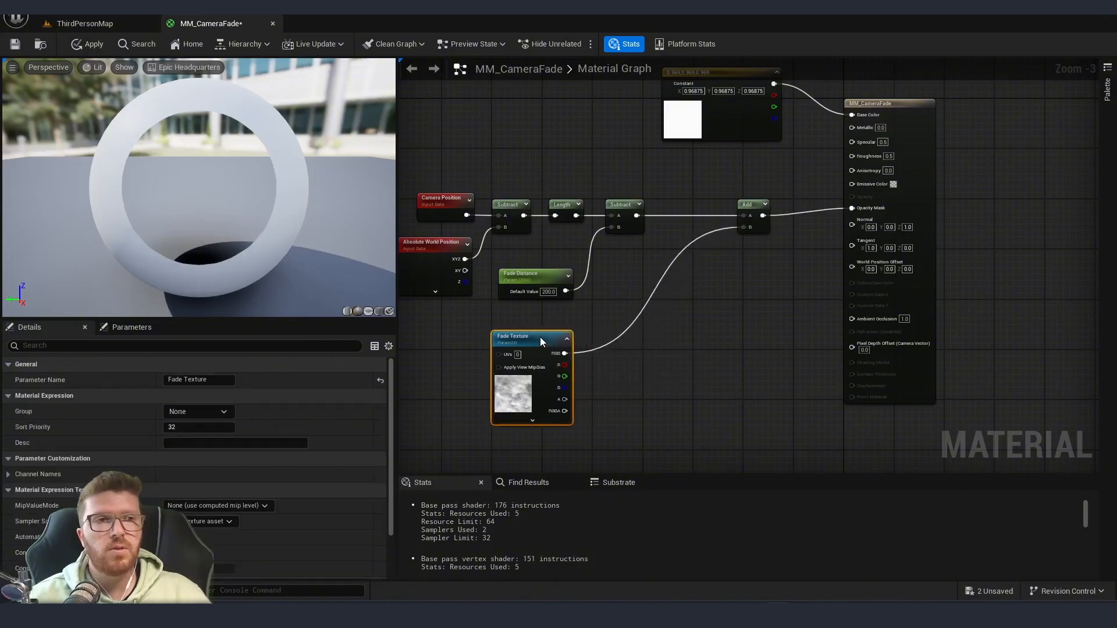
mouse_move(514, 384)
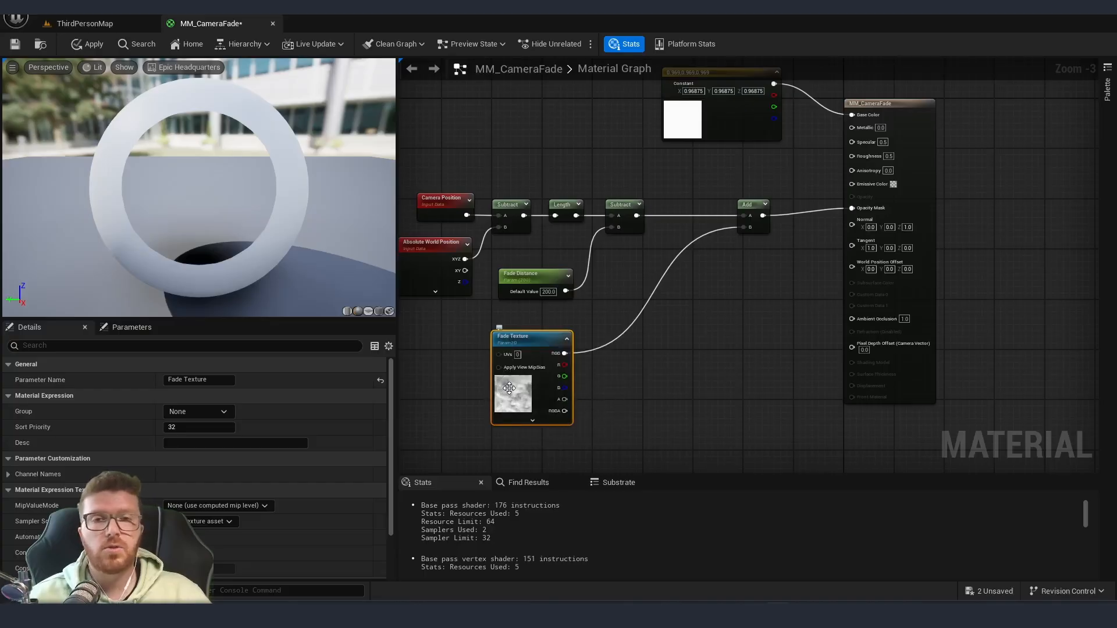
click(616, 360)
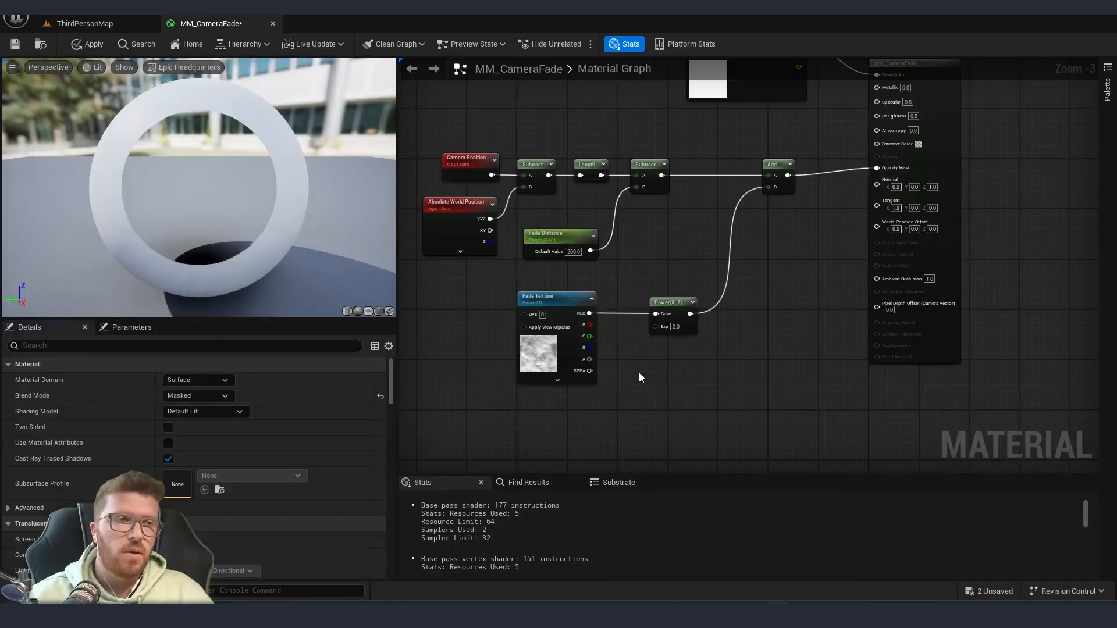
Drive the Power exponent with a Power of Texture scalar parameter set to 0.02
right_click(644, 375)
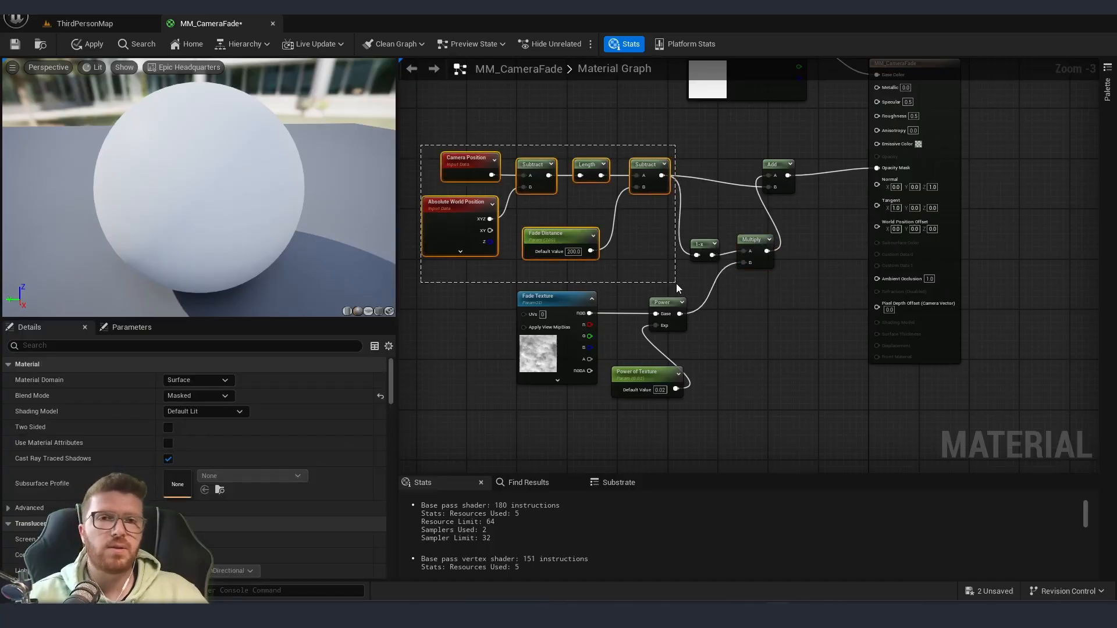
click(819, 437)
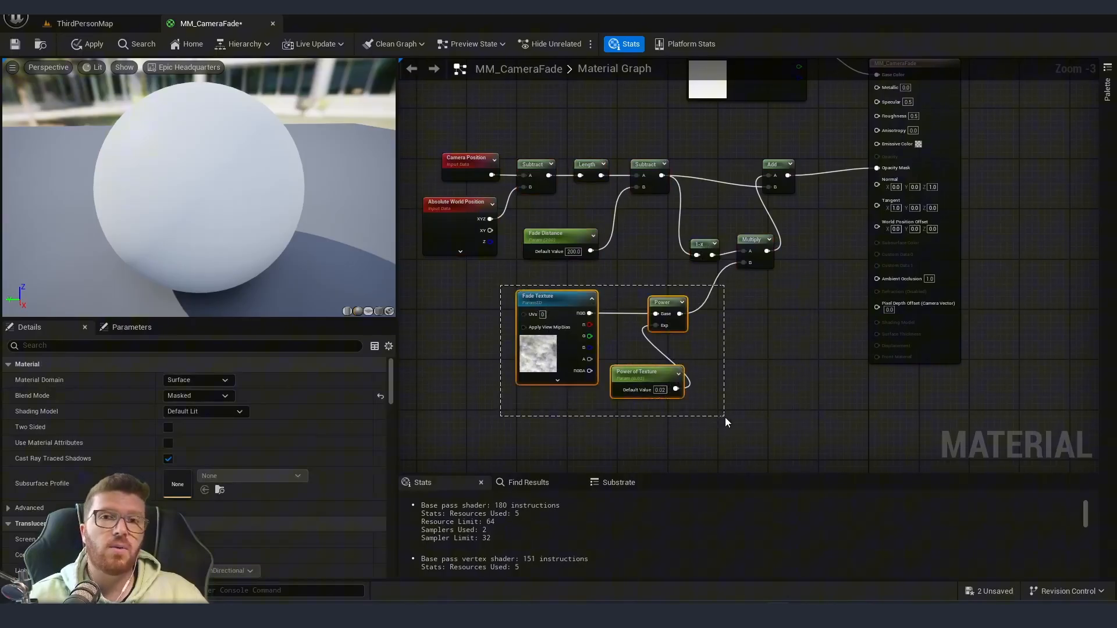
Apply the MM_CameraFade changes to the original material
click(92, 44)
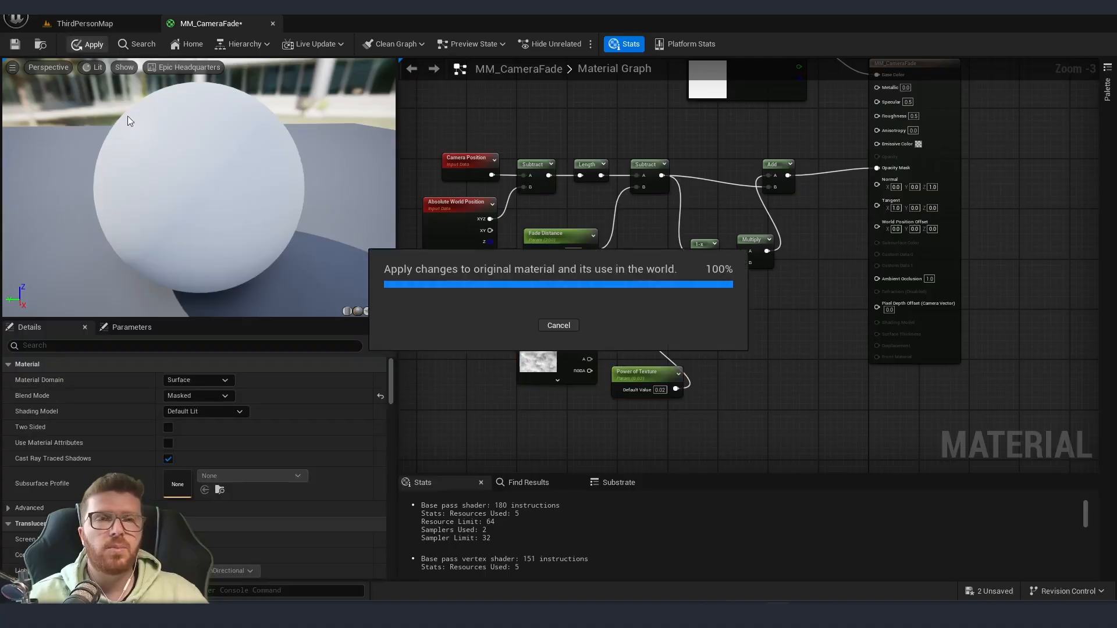
mouse_move(219, 206)
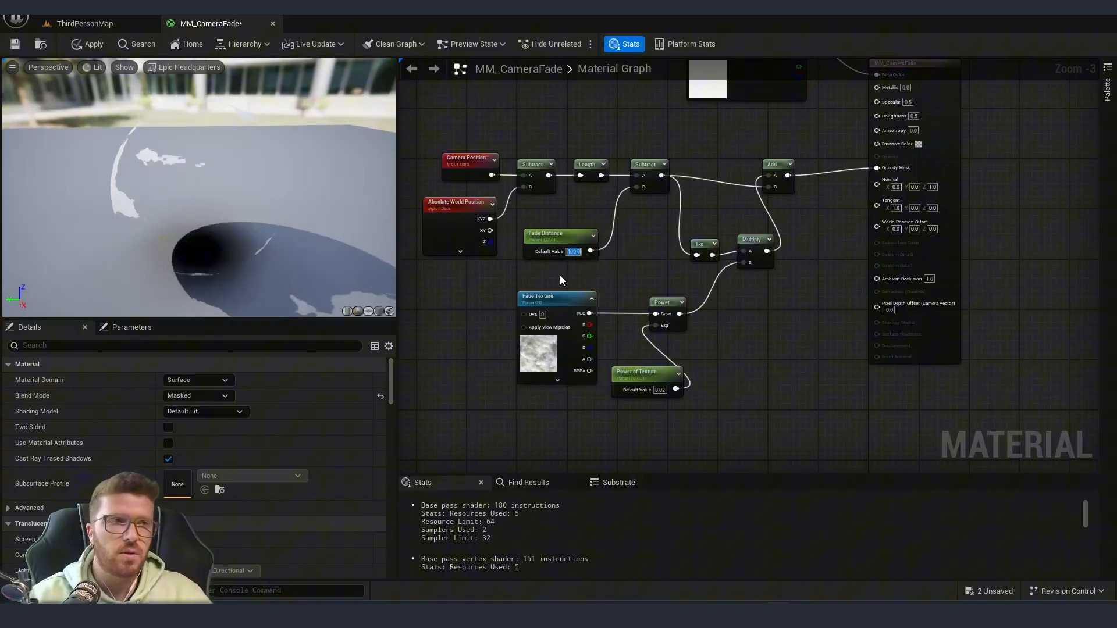
mouse_move(85, 23)
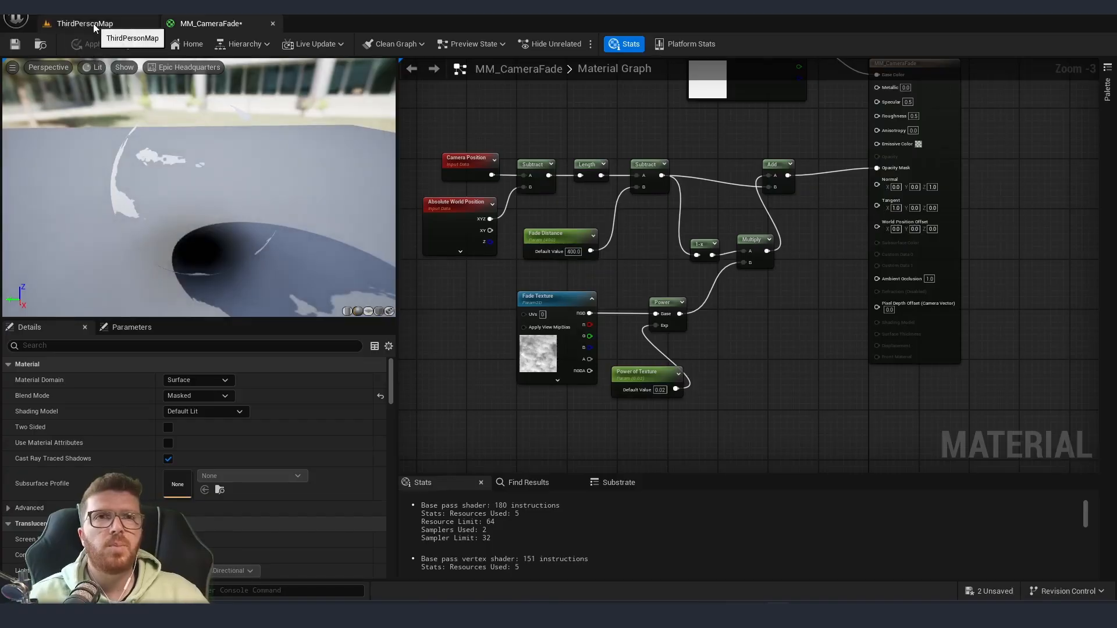
Play-test ThirdPersonMap twice, checking the wall's noisy dissolve and its broken-up shadow
click(84, 23)
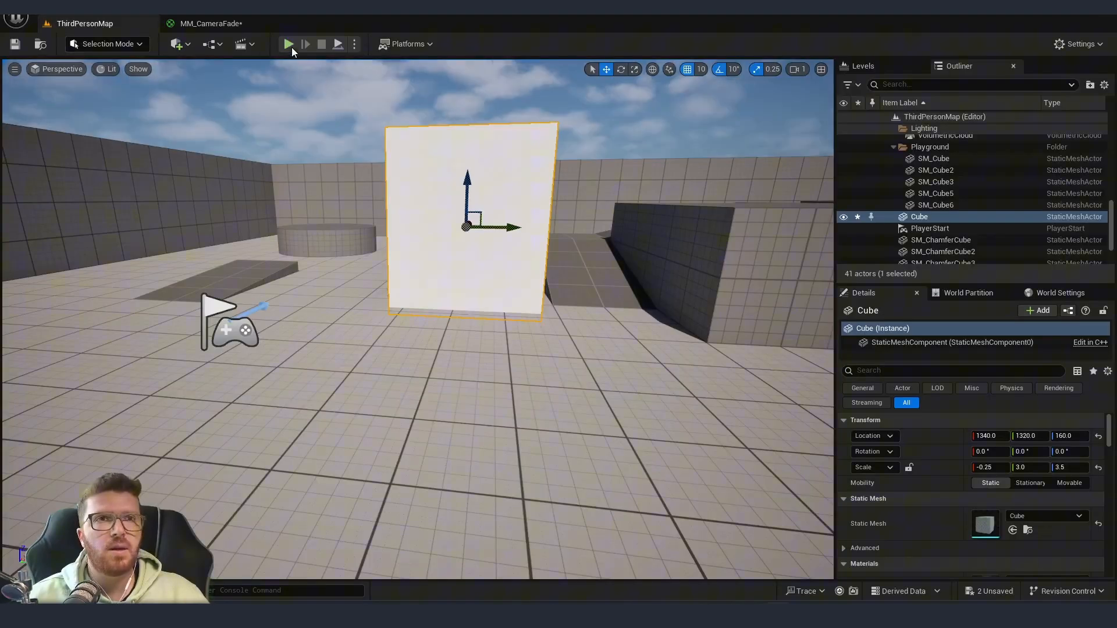
click(289, 44)
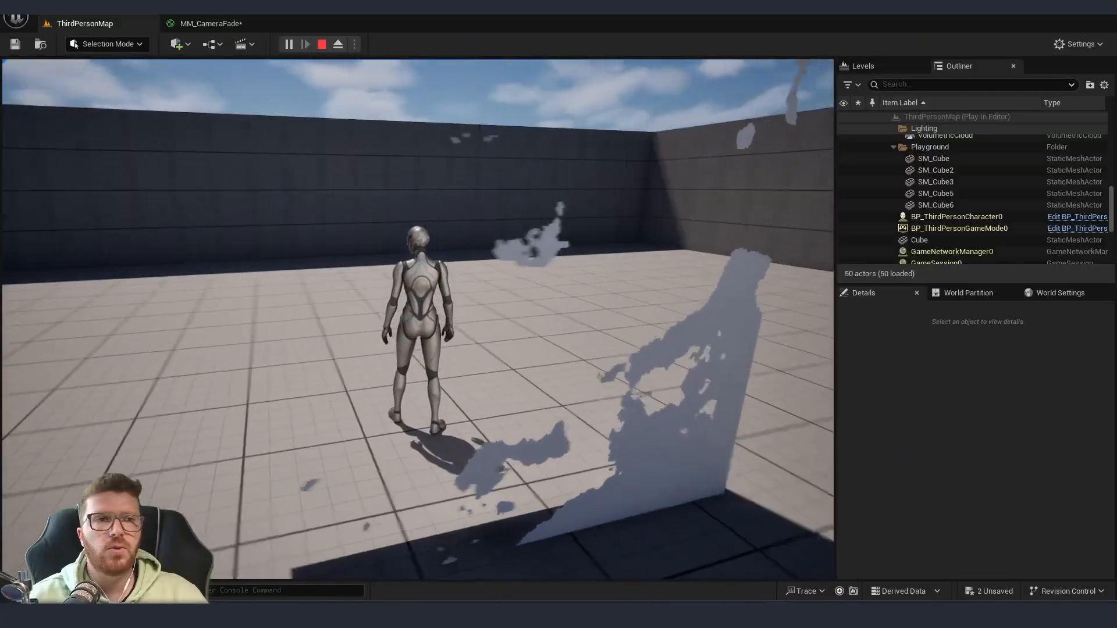
click(321, 44)
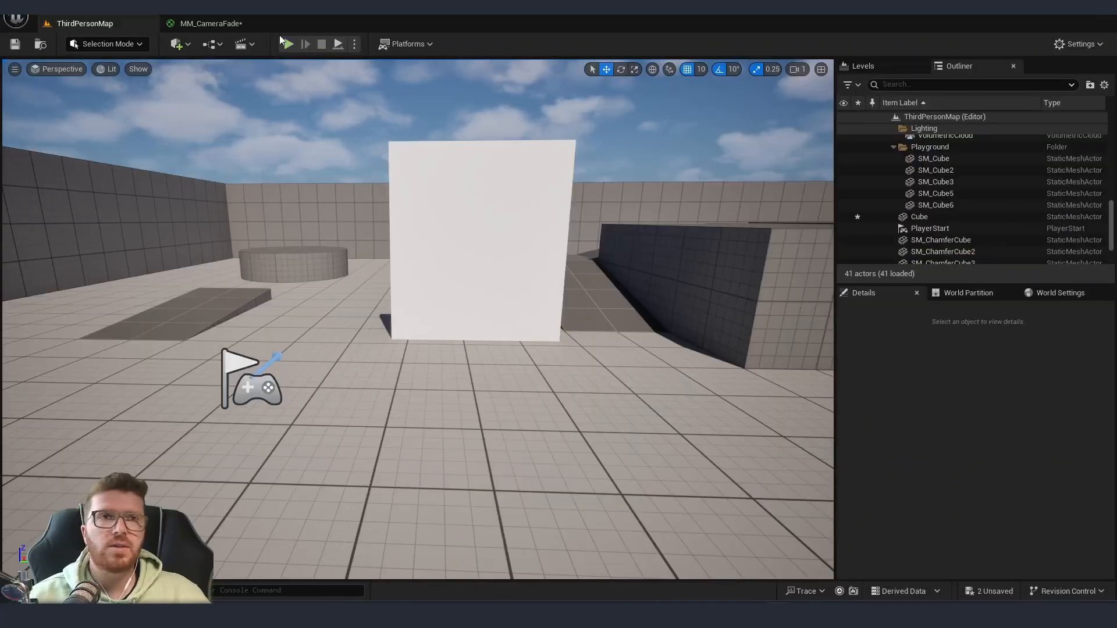
click(288, 44)
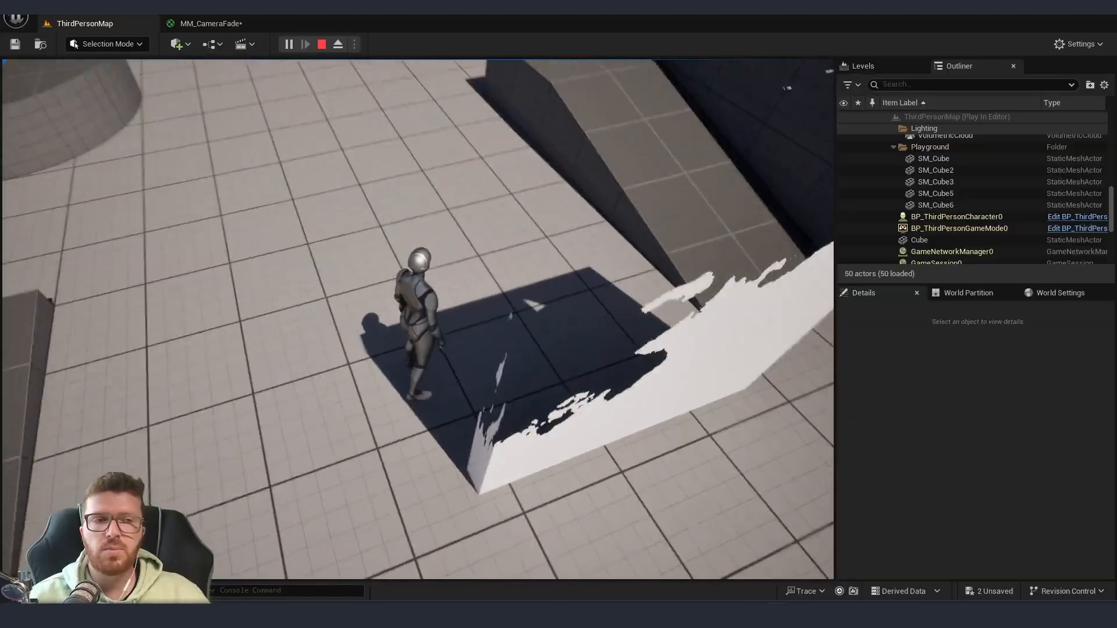
click(321, 44)
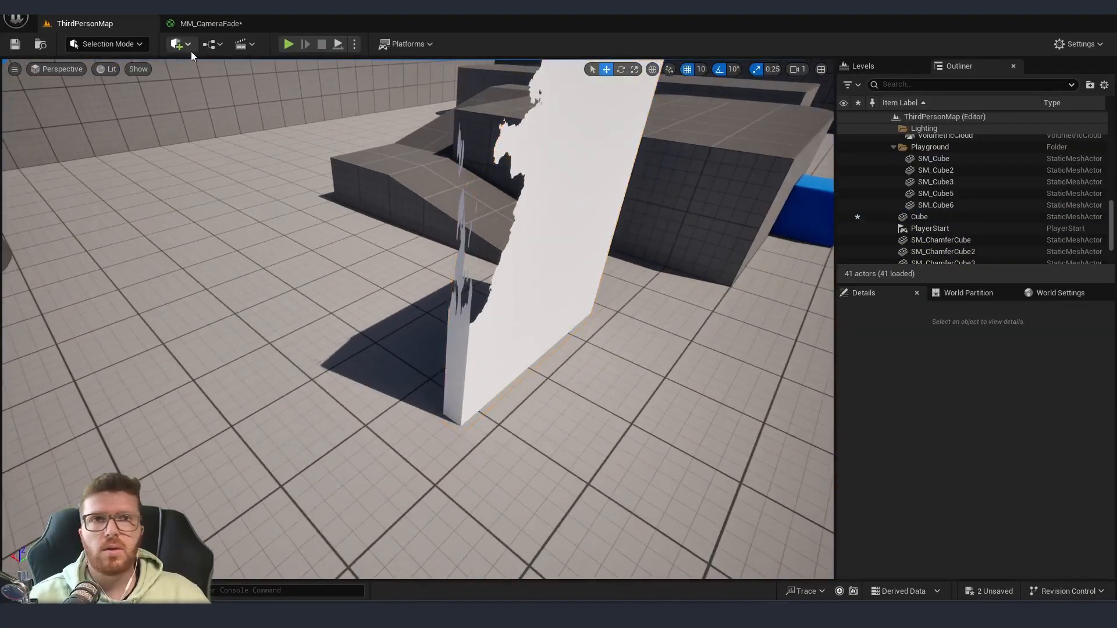
In MM_CameraFade, add a Shadow Pass Switch with a 'Shadow Pass' parameter of 1 feeding Shadow
click(209, 23)
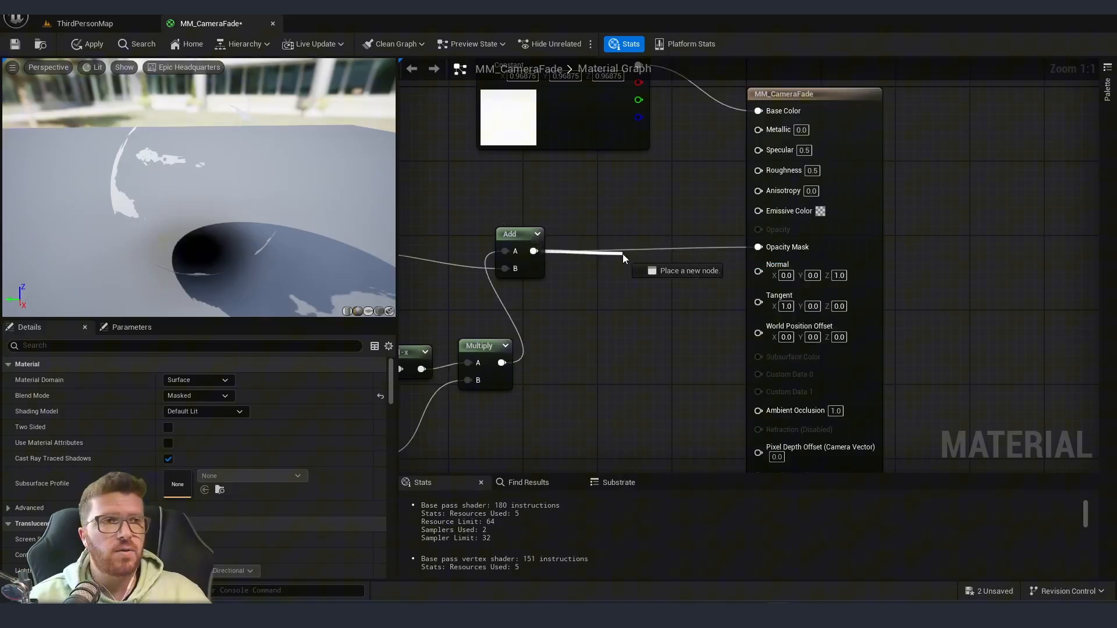
text(shadow)
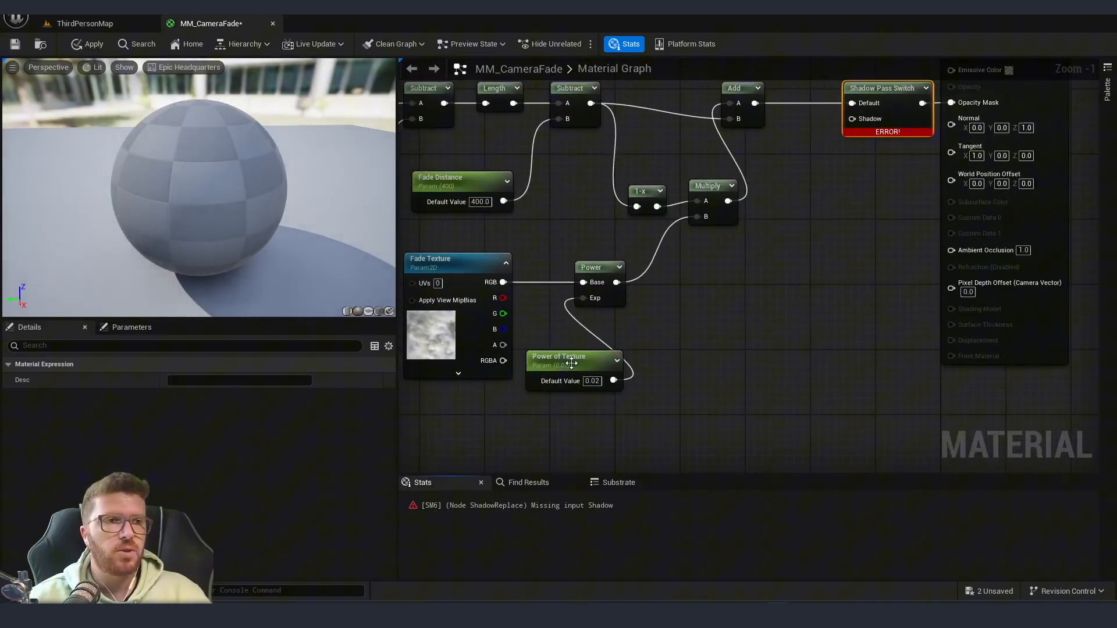
click(570, 361)
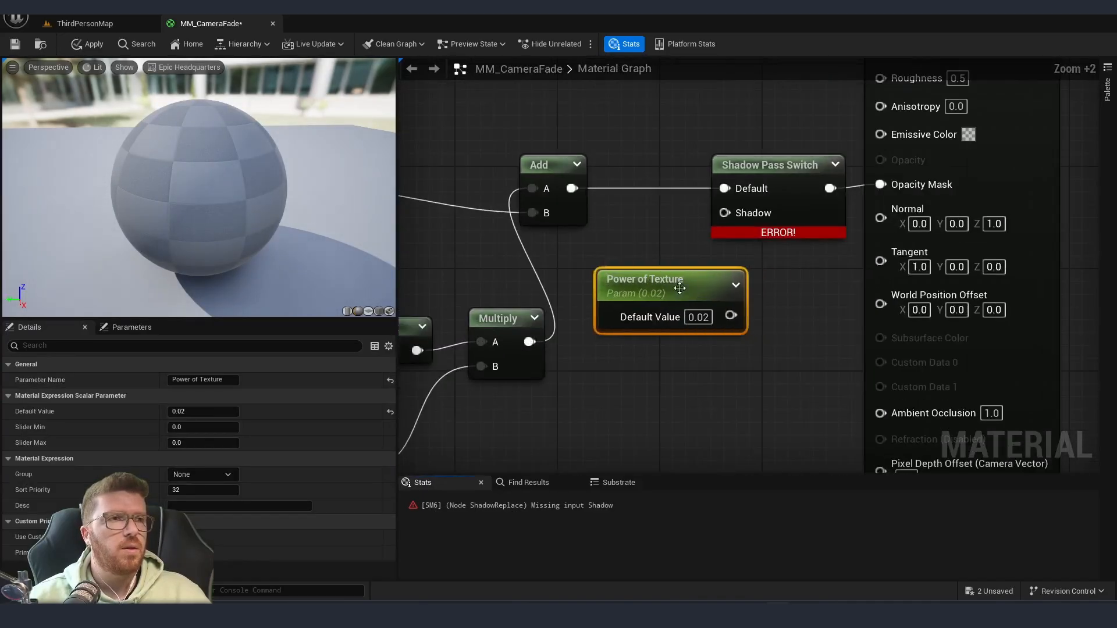
double_click(202, 379)
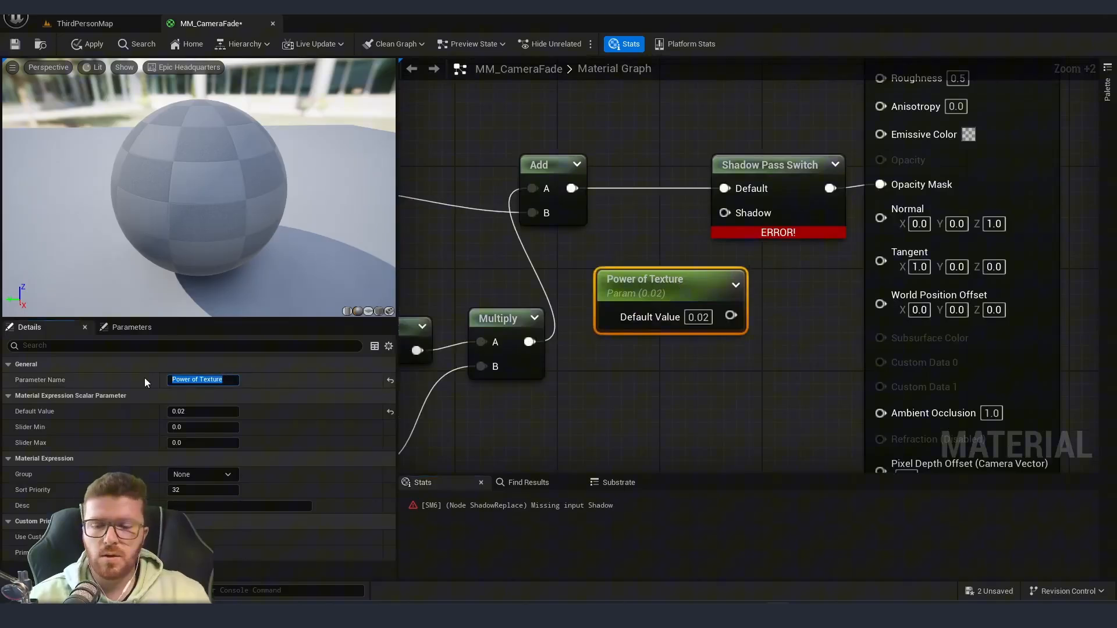
text(Shadow Pass)
click(203, 411)
text(1)
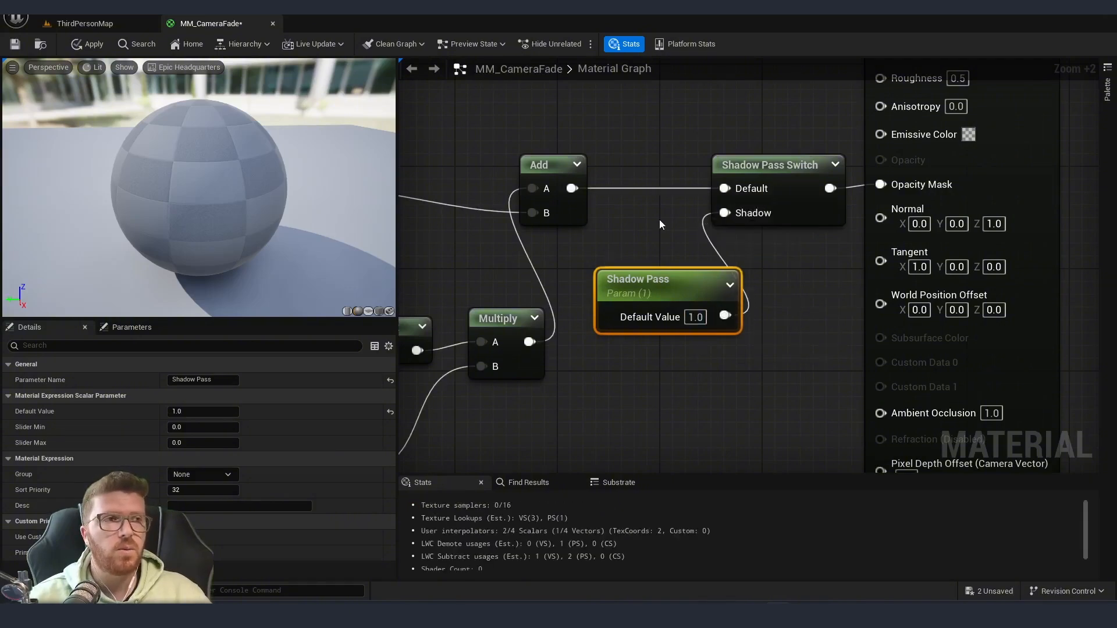
click(84, 22)
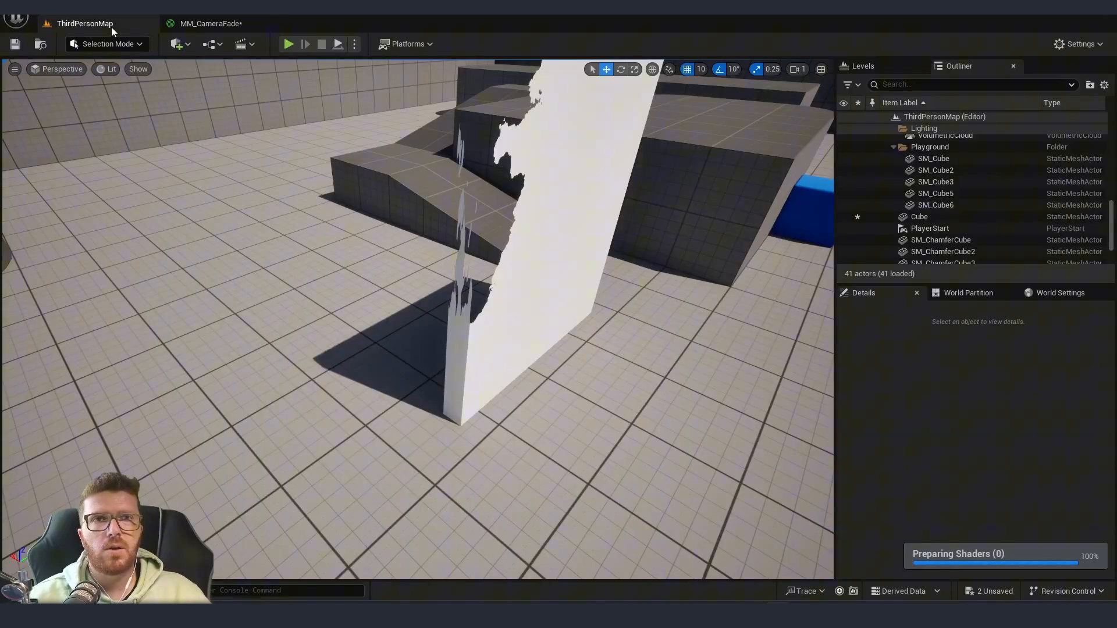
mouse_move(289, 44)
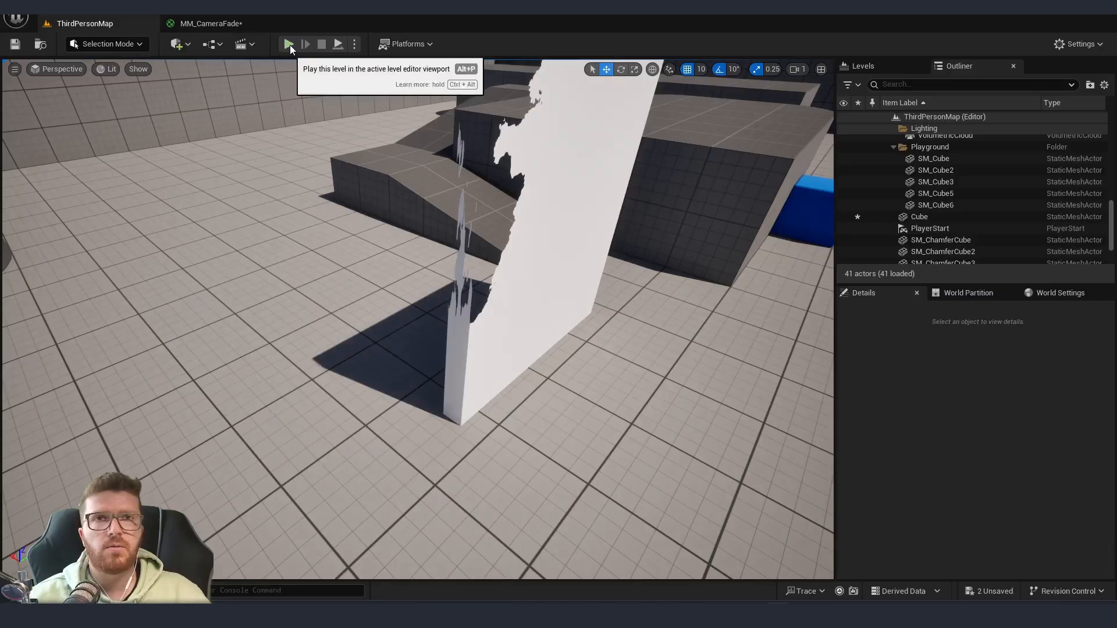
Start a play session to see the wall dissolve while its shadow stays solid
click(289, 44)
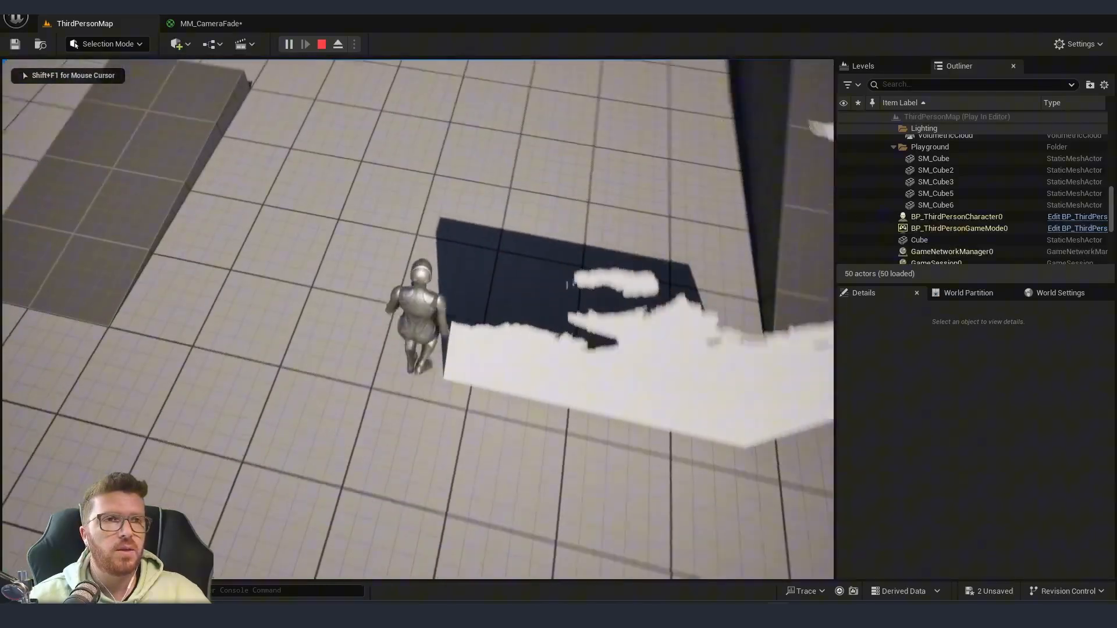